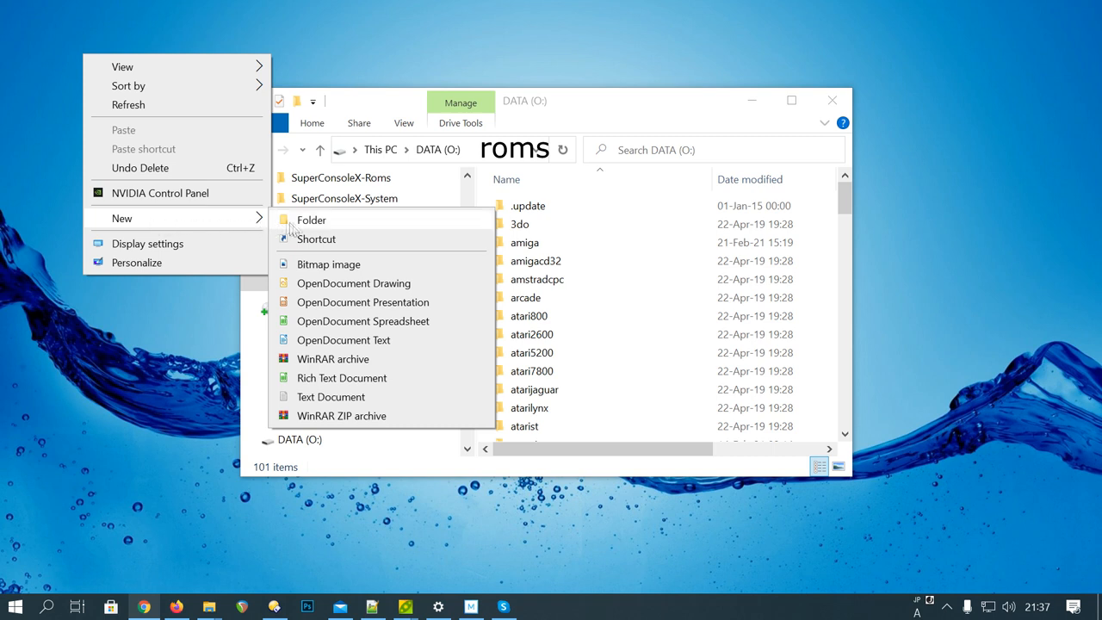
- Create a new desktop folder named scxroms for the ROM backup
{"action": "left_click", "coordinate": [312, 219]}
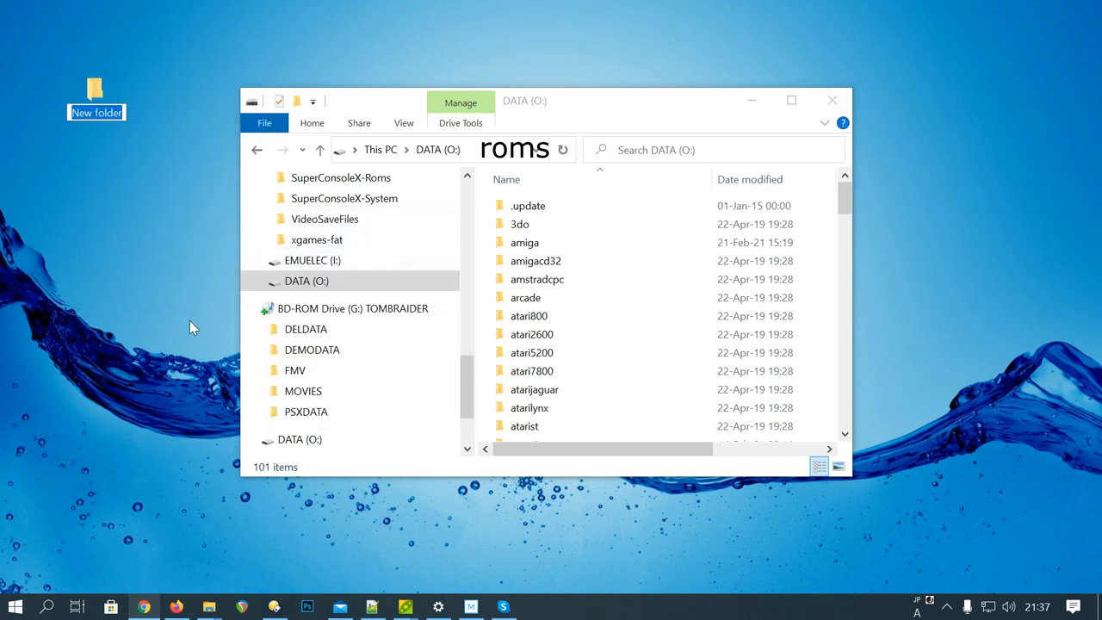
{"action": "type", "text": "scxroms"}
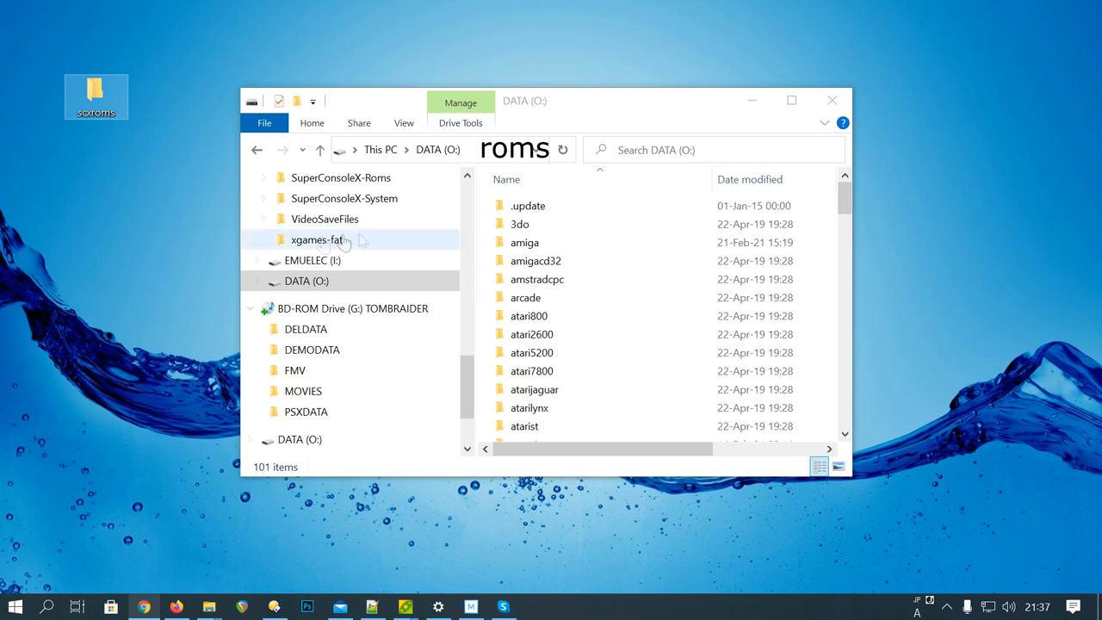
{"action": "left_click", "coordinate": [521, 224]}
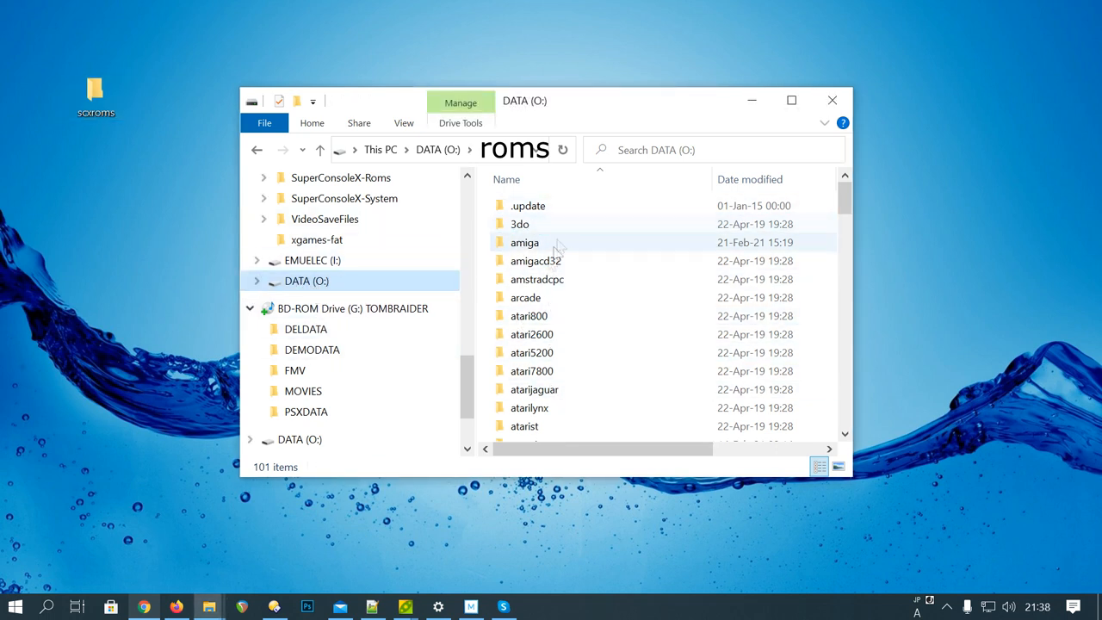
- Select all ROM system folders on DATA (O:), then bring up the EMUELEC (I:) drive
{"action": "left_click", "coordinate": [535, 260]}
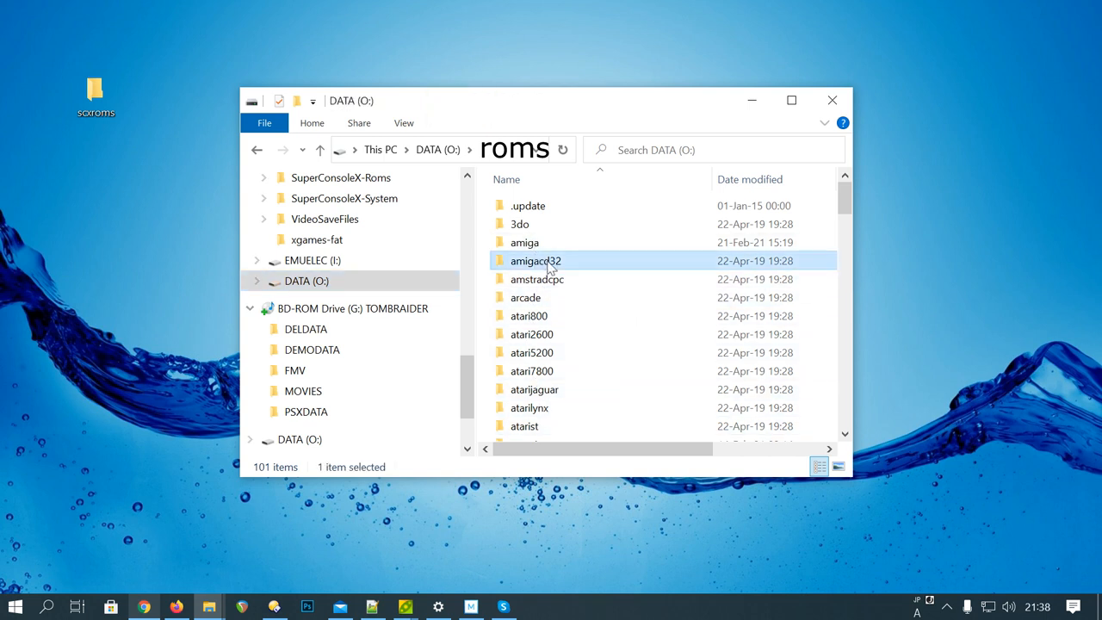
{"action": "key", "text": "ctrl+a"}
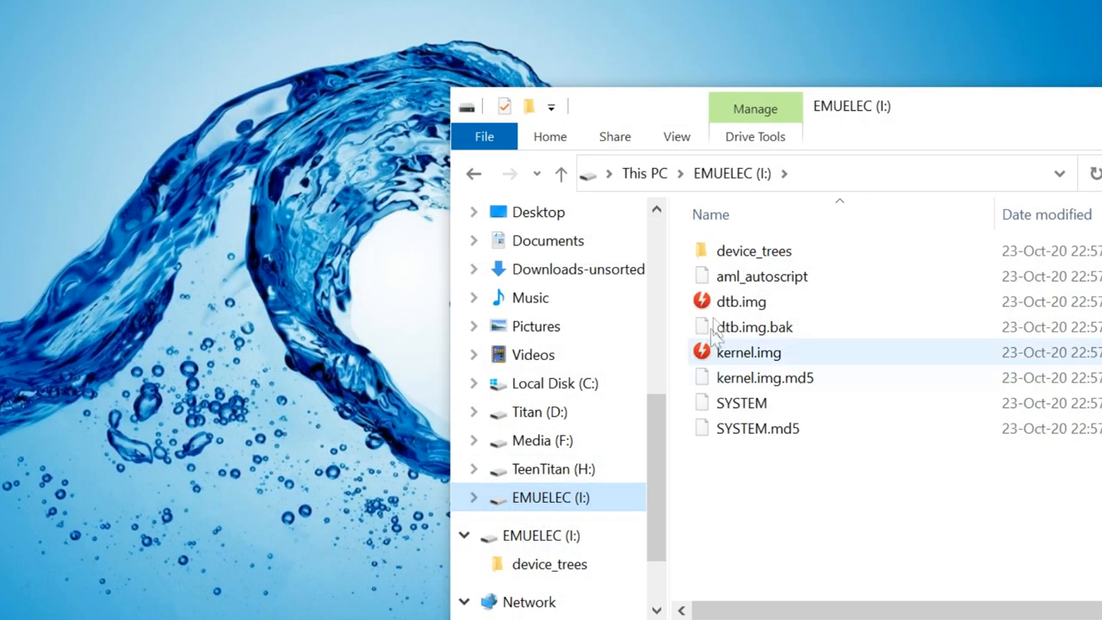
{"action": "left_click", "coordinate": [756, 326]}
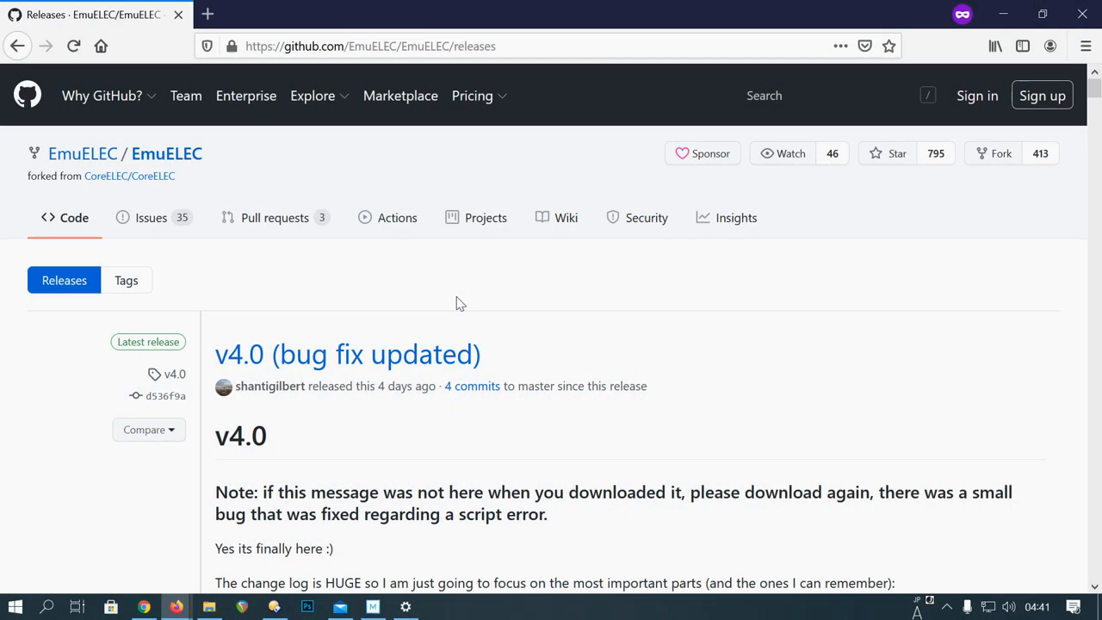
- Save the EmuELEC-Amlogic.aarch64-4.0-Generic.img.gz asset from the v4.0 release and check its progress
{"action": "scroll", "scroll_direction": "down", "scroll_amount": 3}
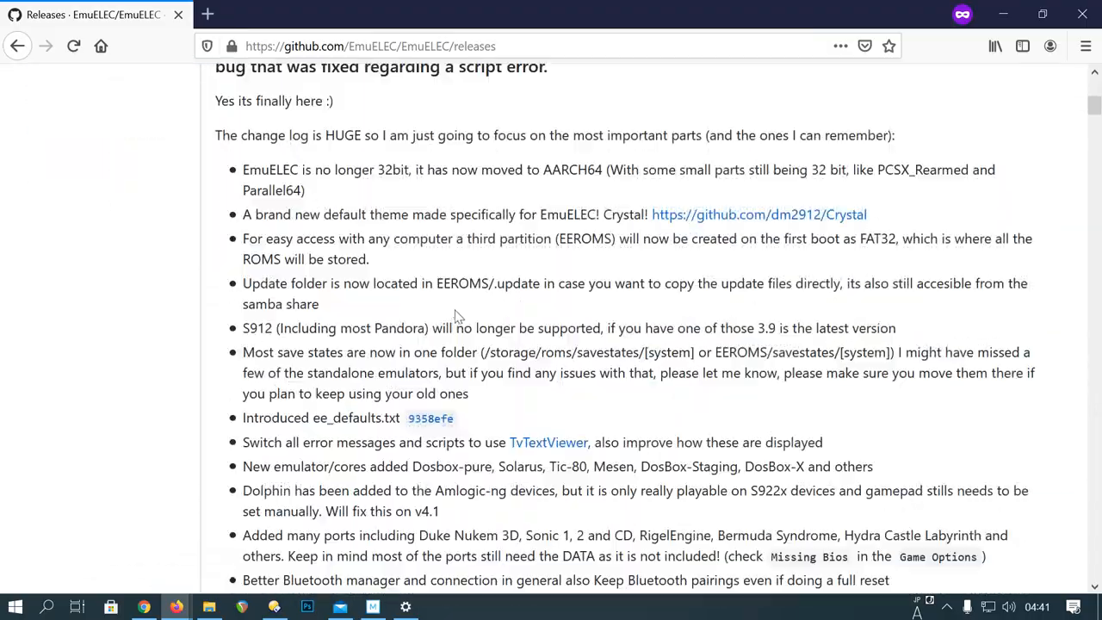
{"action": "scroll", "scroll_direction": "down", "scroll_amount": 3}
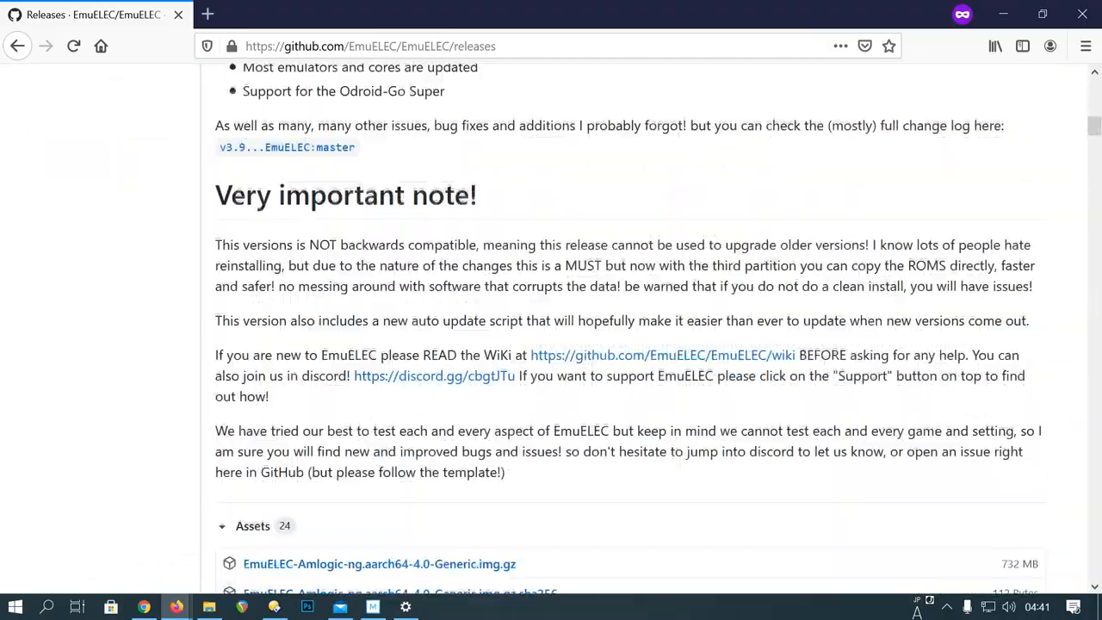
{"action": "scroll", "scroll_direction": "down", "scroll_amount": 3}
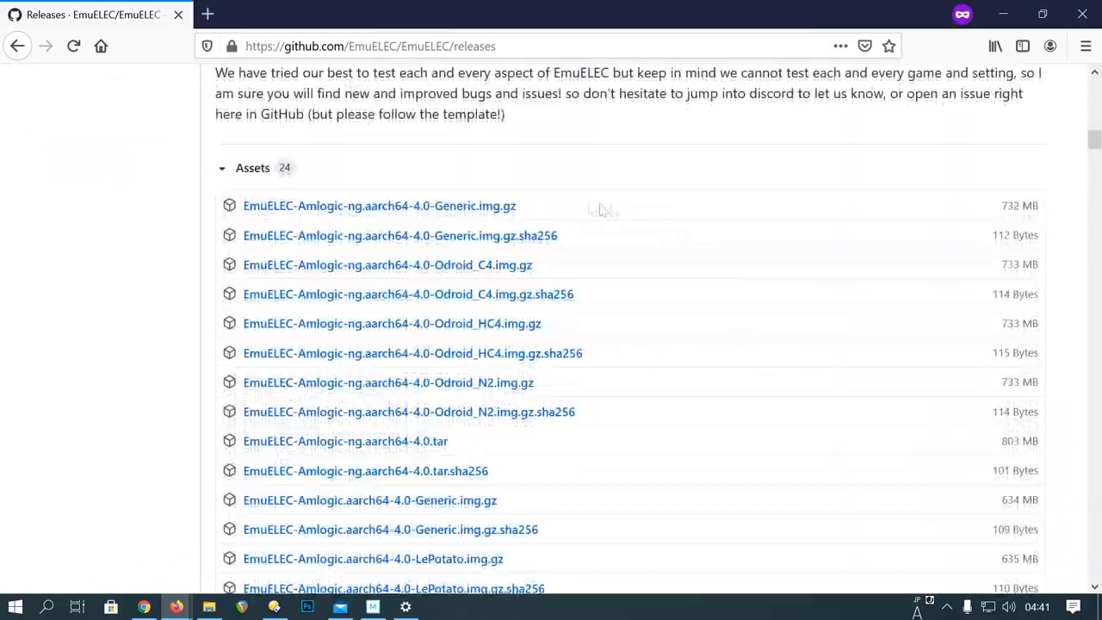
{"action": "mouse_move", "coordinate": [601, 425]}
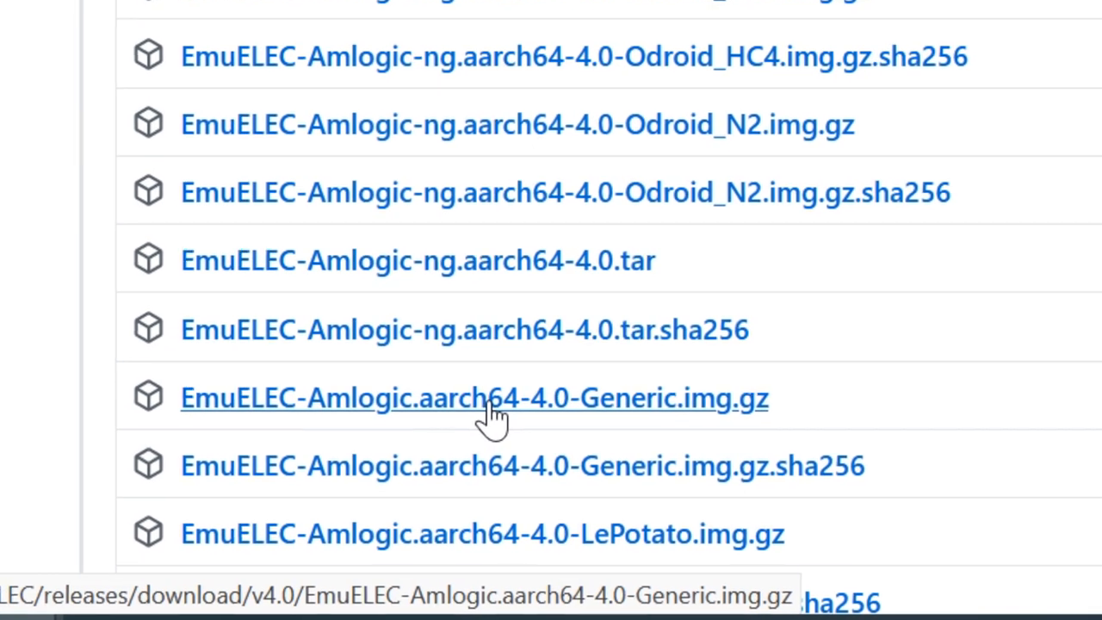
{"action": "right_click", "coordinate": [482, 399]}
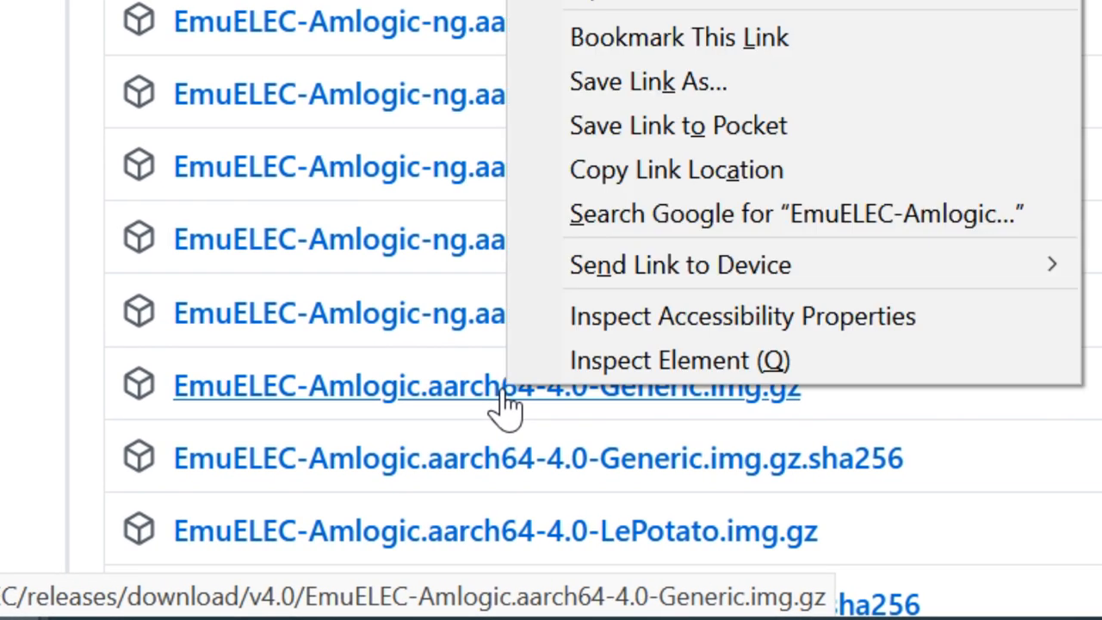
{"action": "mouse_move", "coordinate": [672, 252]}
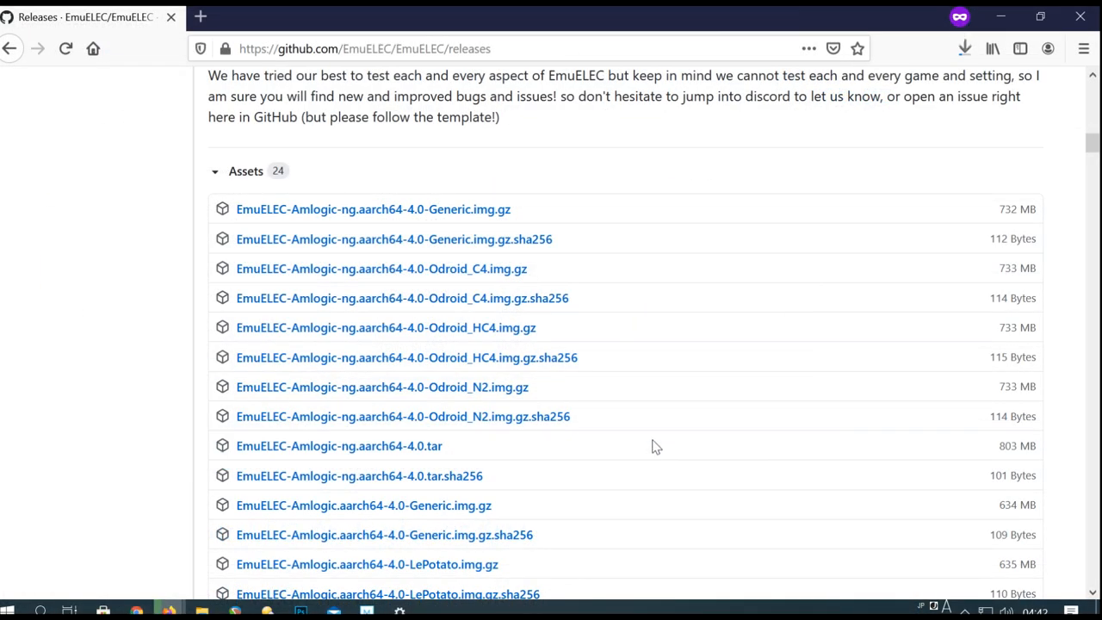
{"action": "mouse_move", "coordinate": [960, 48]}
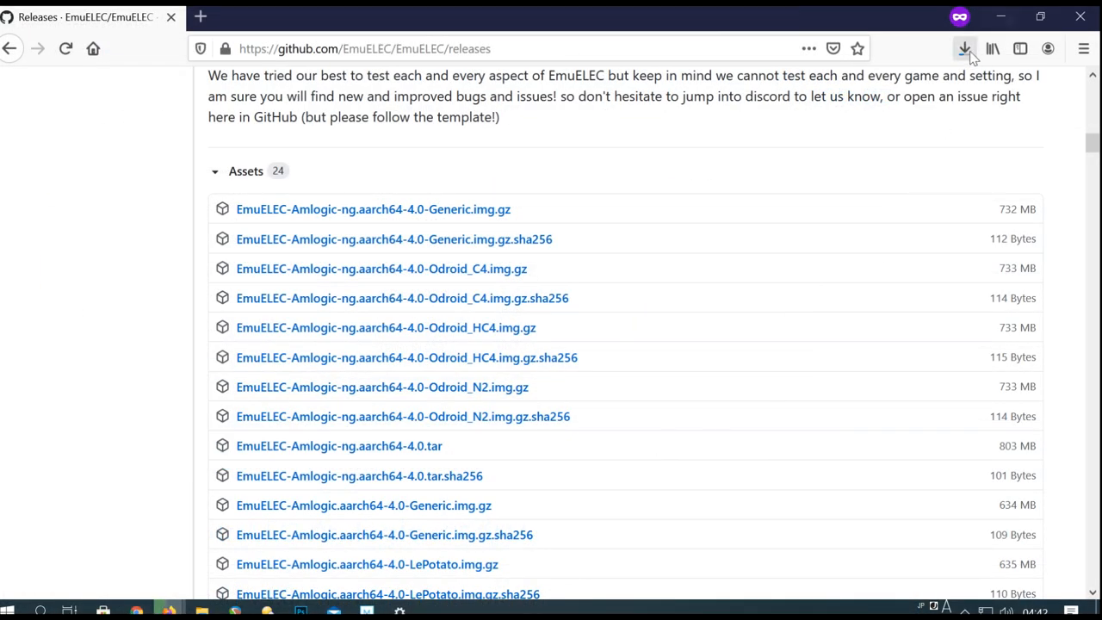
{"action": "left_click", "coordinate": [963, 48]}
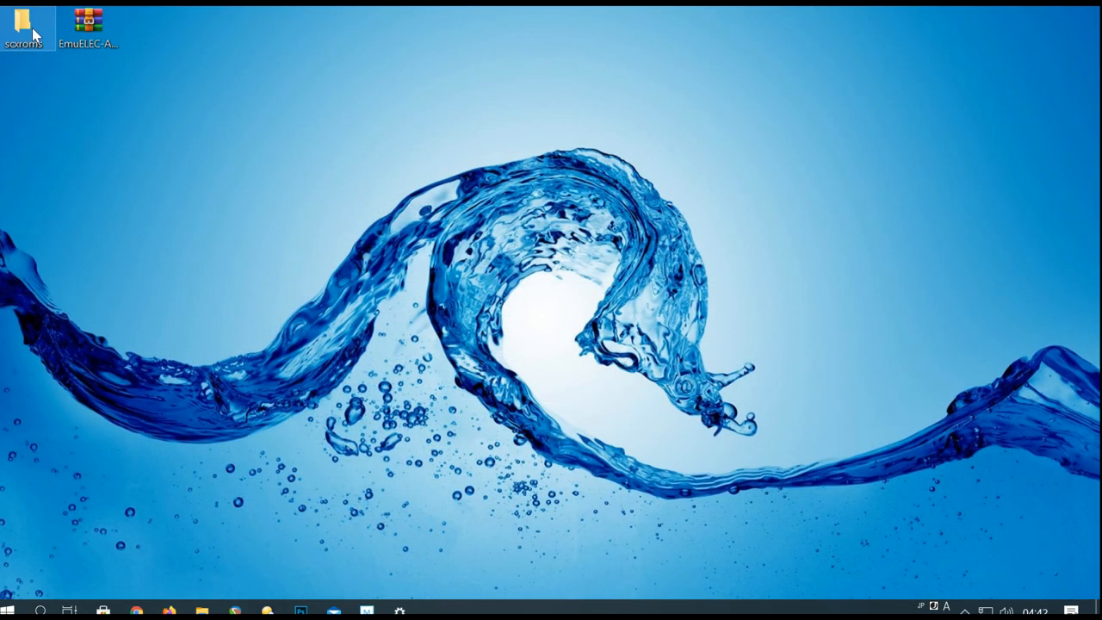
- Save the balenaEtcher 1.5.116 Windows installer, run it, and accept the license agreement
{"action": "left_click", "coordinate": [86, 19]}
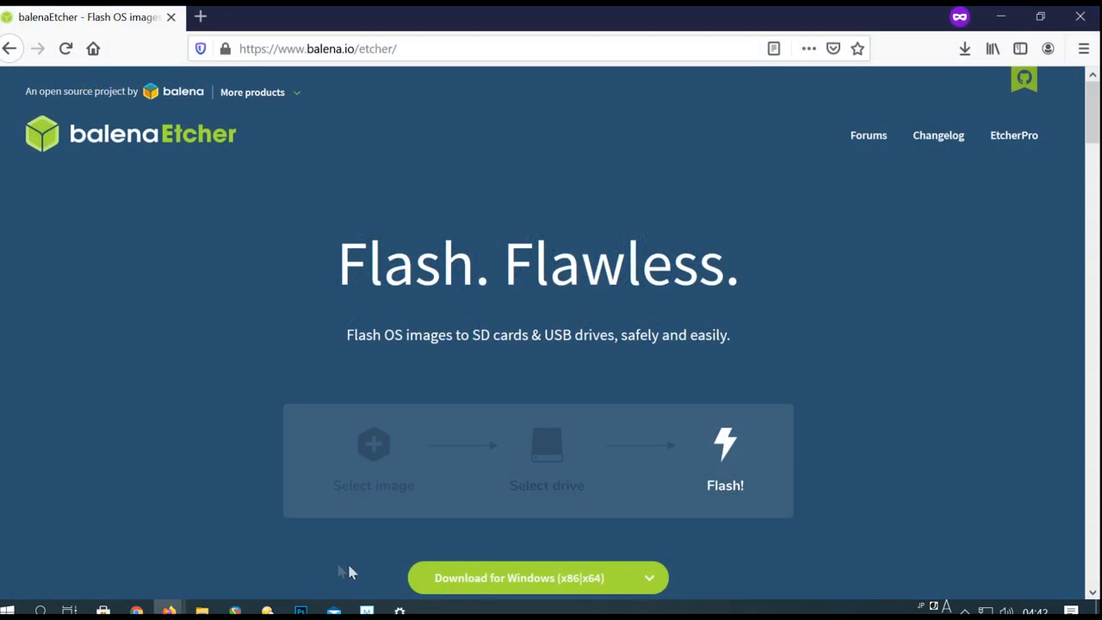
{"action": "scroll", "scroll_direction": "down", "scroll_amount": 3}
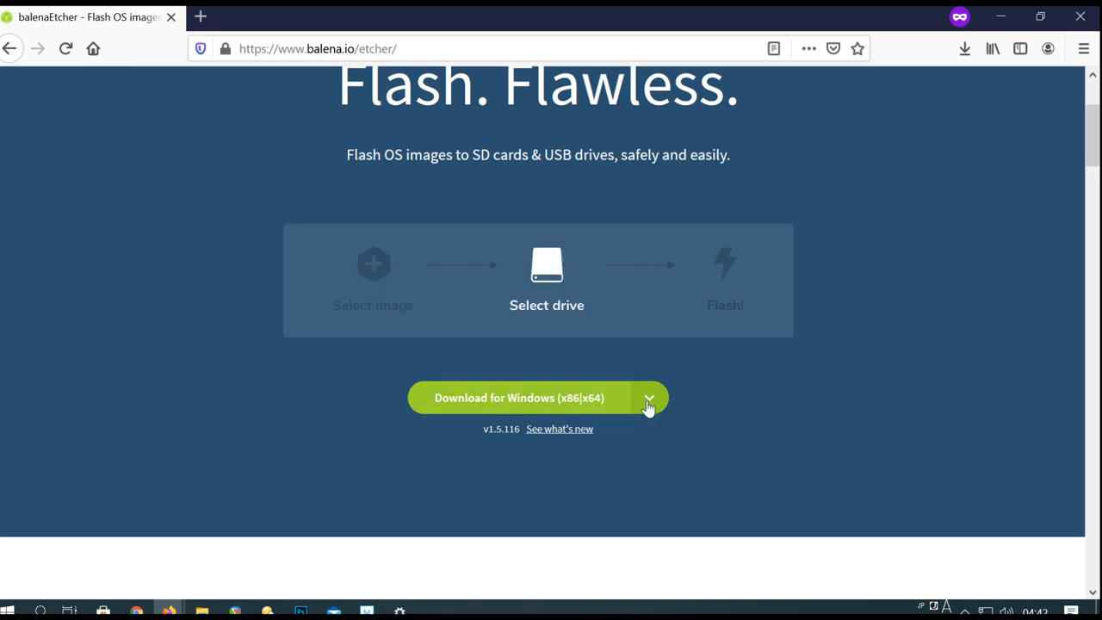
{"action": "left_click", "coordinate": [537, 397]}
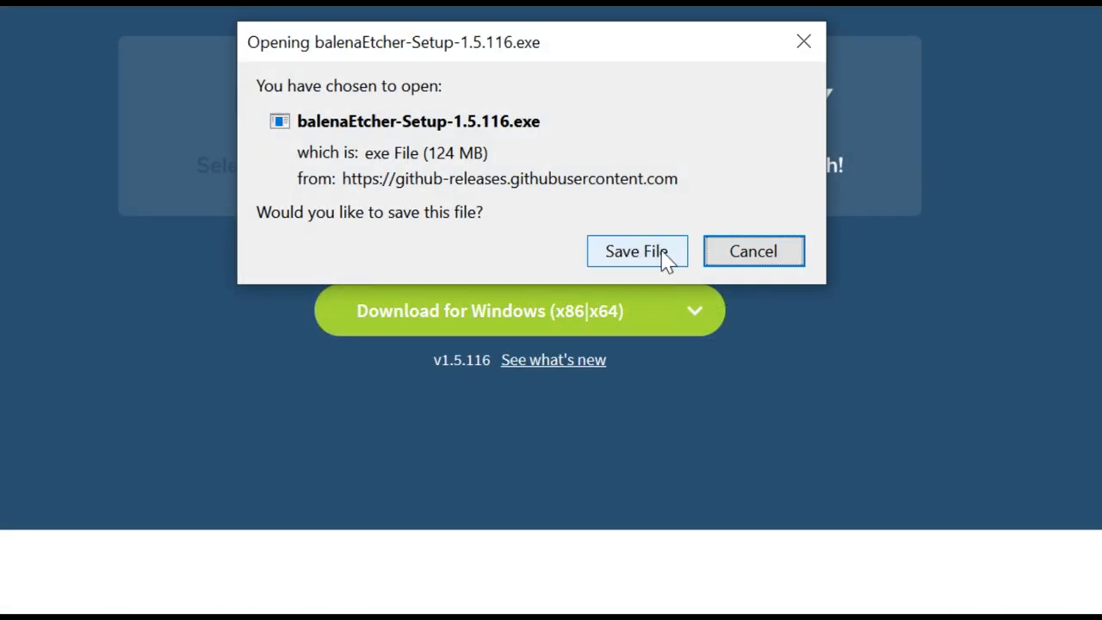
{"action": "left_click", "coordinate": [636, 251]}
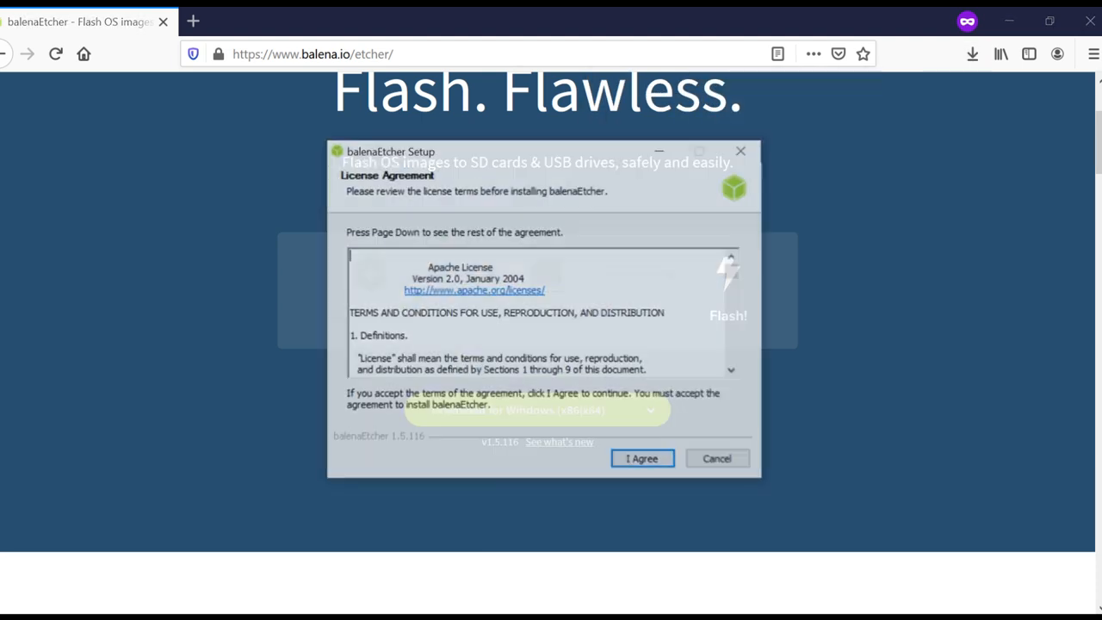
{"action": "left_click", "coordinate": [642, 458]}
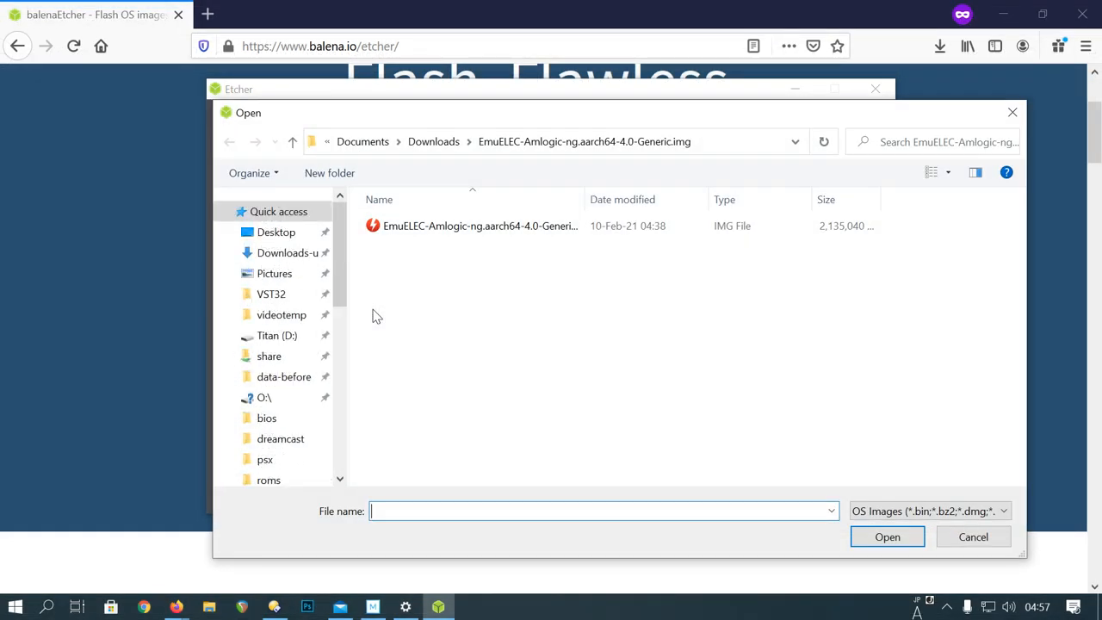
- Pick the EmuELEC 4.0 Generic image from the Desktop as Etcher's source
{"action": "left_click", "coordinate": [277, 232]}
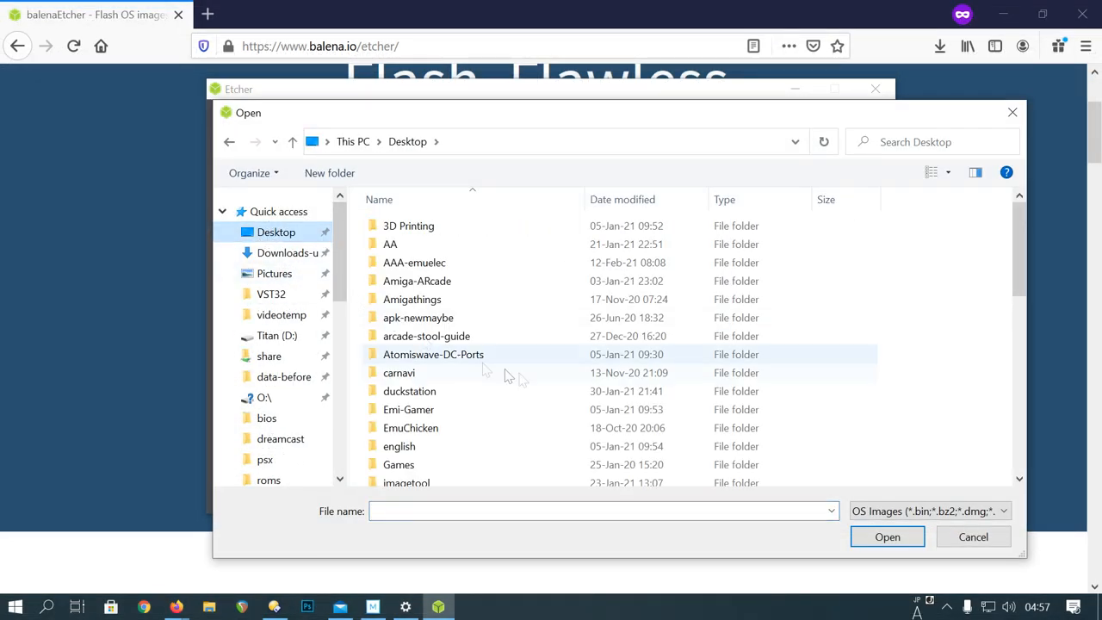
{"action": "scroll", "scroll_direction": "down", "scroll_amount": 3}
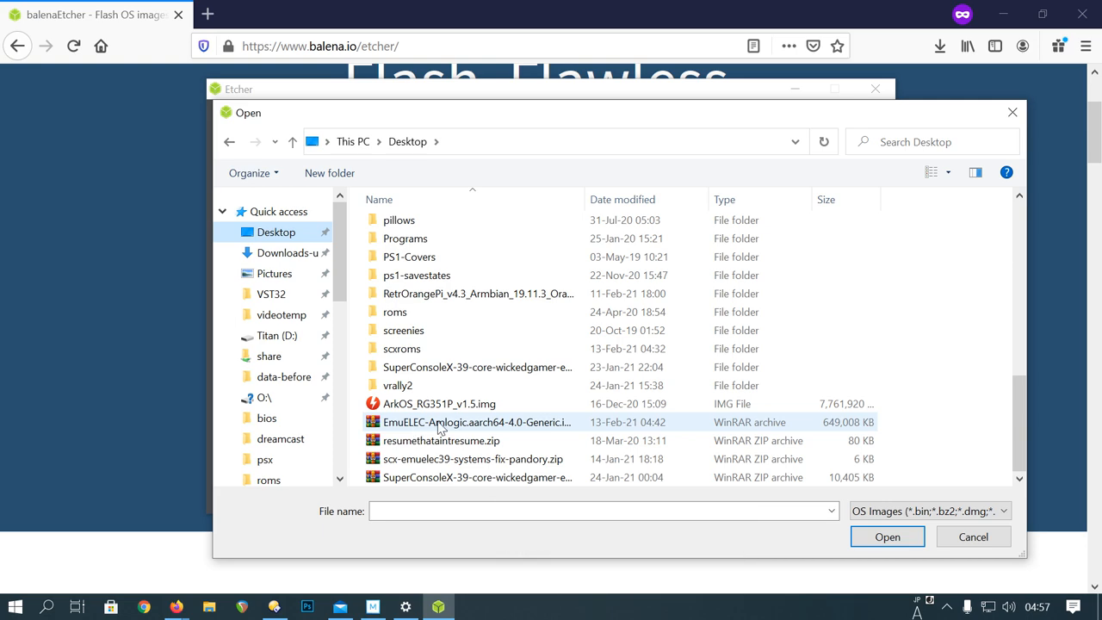
{"action": "left_click", "coordinate": [472, 423]}
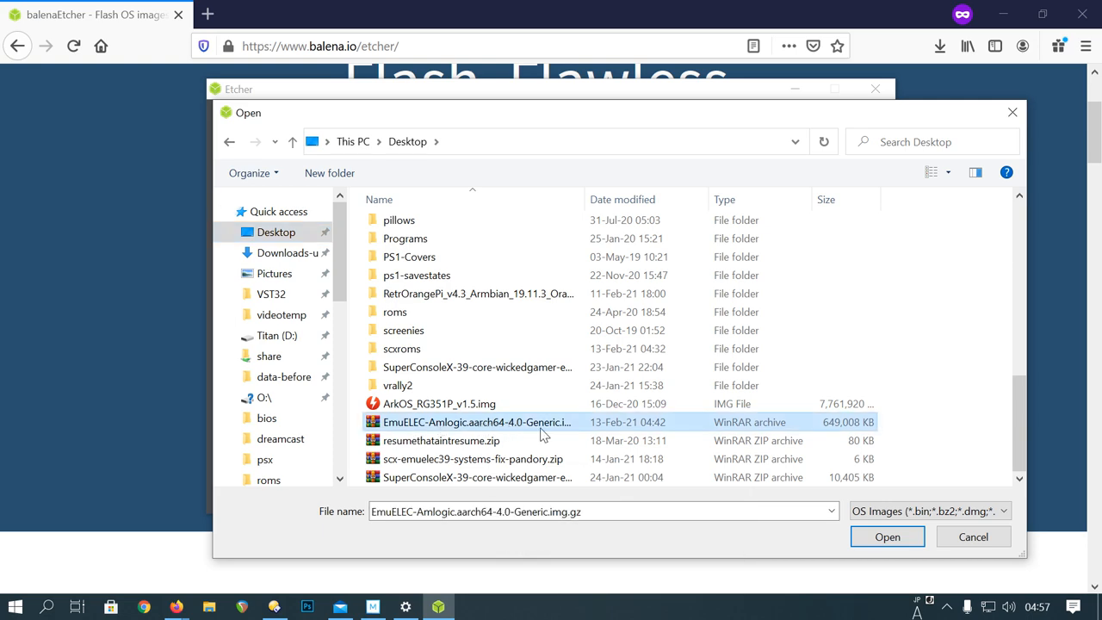
{"action": "left_click", "coordinate": [888, 536]}
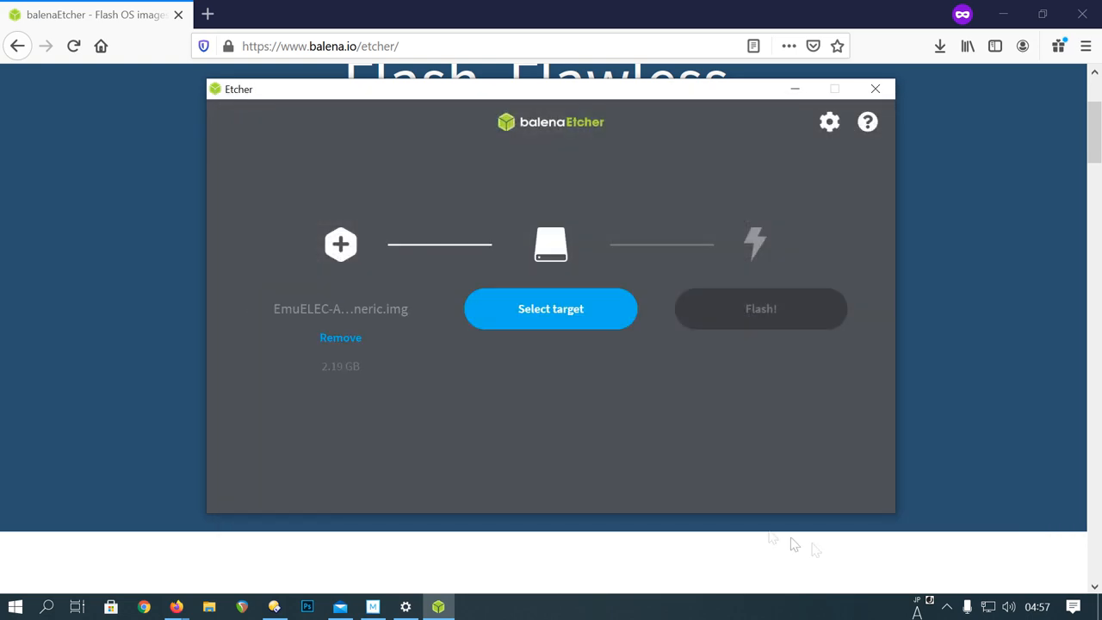
- Target the 128 GB Multi Flash Reader USB Device and start flashing
{"action": "left_click", "coordinate": [550, 309]}
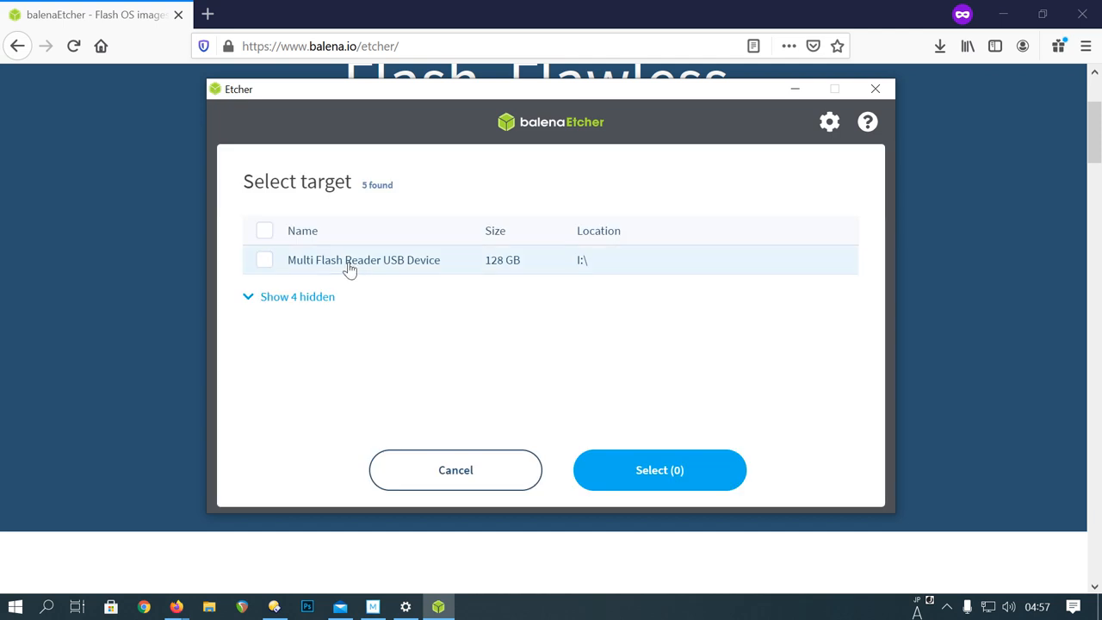
{"action": "left_click", "coordinate": [659, 470]}
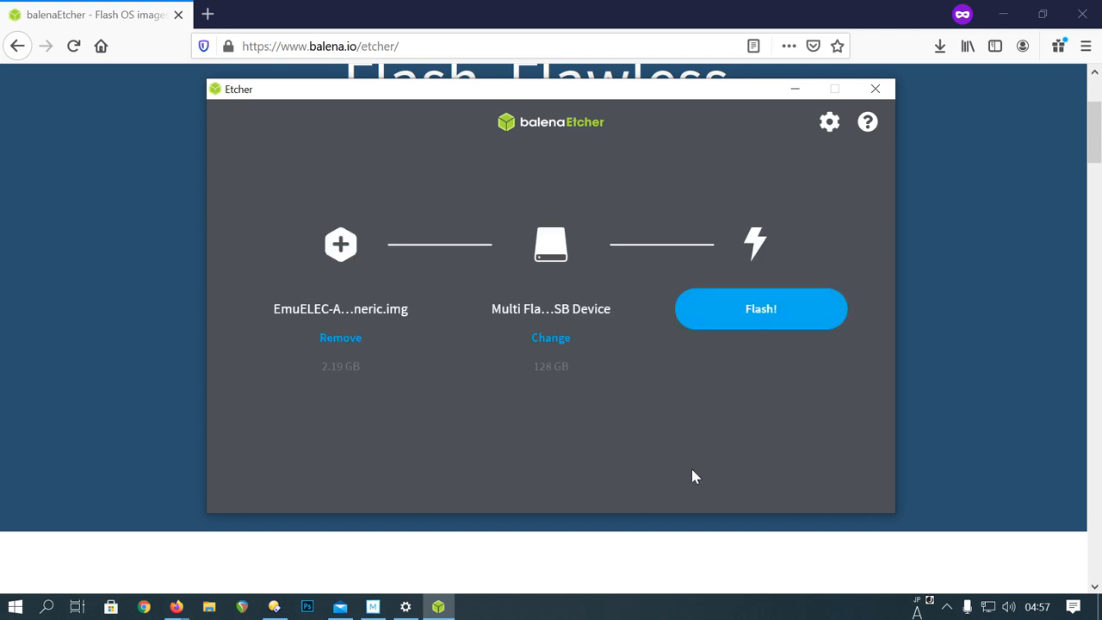
{"action": "left_click", "coordinate": [761, 308]}
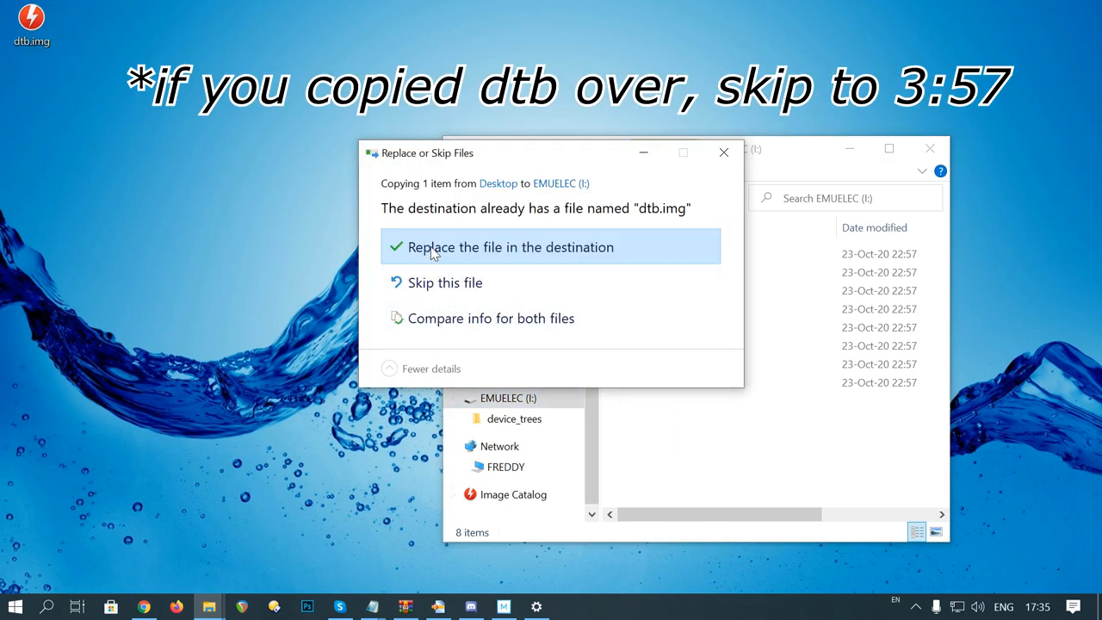
- Overwrite dtb.img on EMUELEC (I:) with the desktop dtb.img, then open device_trees
{"action": "left_click", "coordinate": [511, 247]}
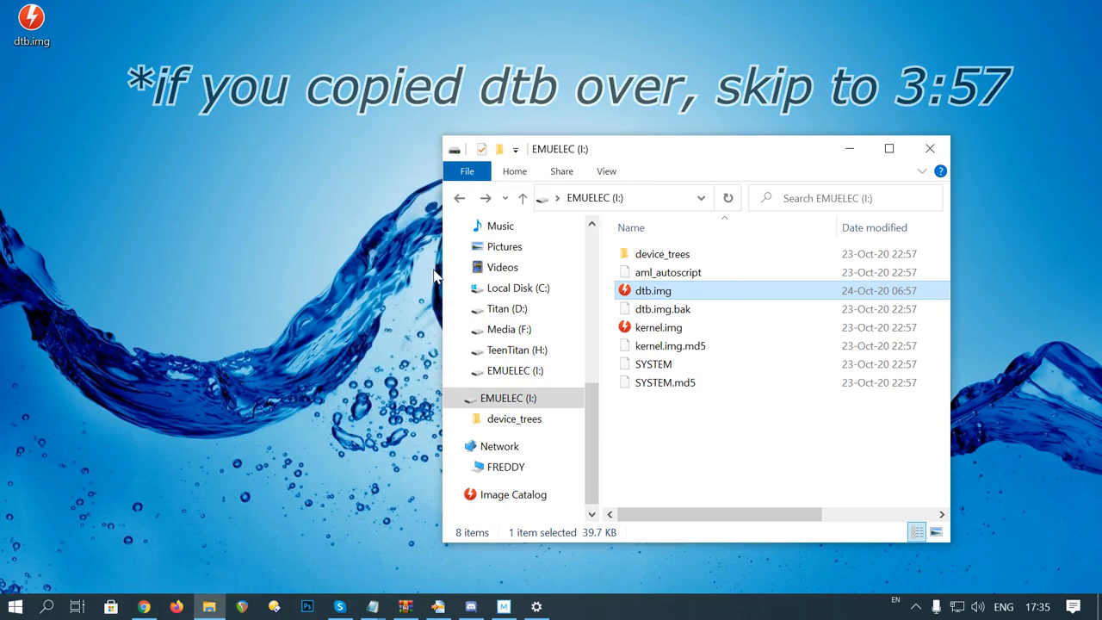
{"action": "left_click", "coordinate": [606, 170]}
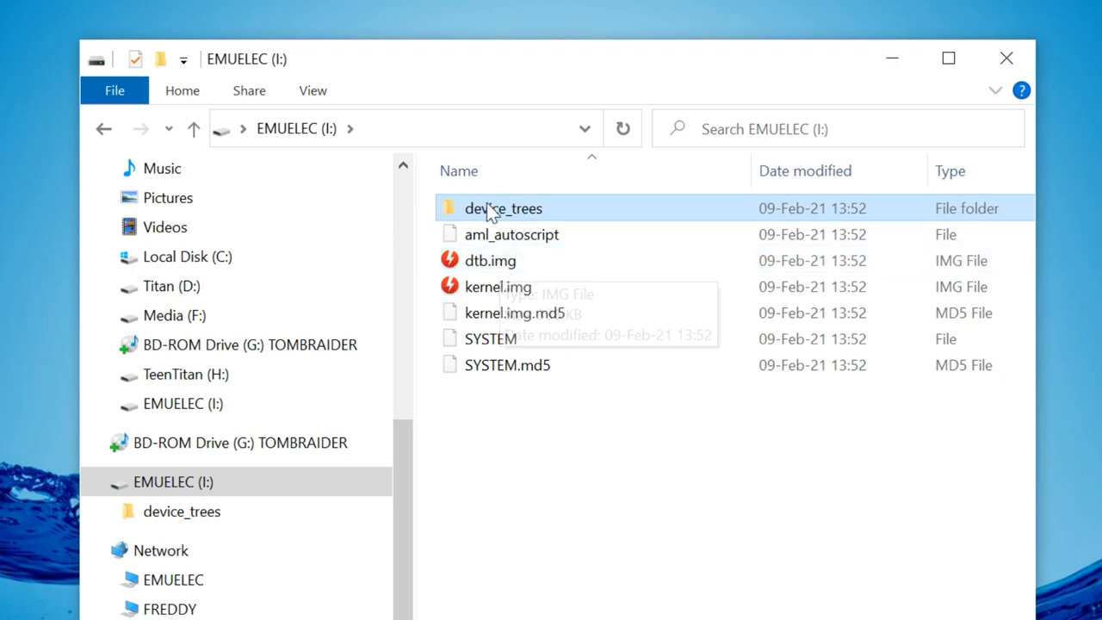
{"action": "double_click", "coordinate": [506, 207]}
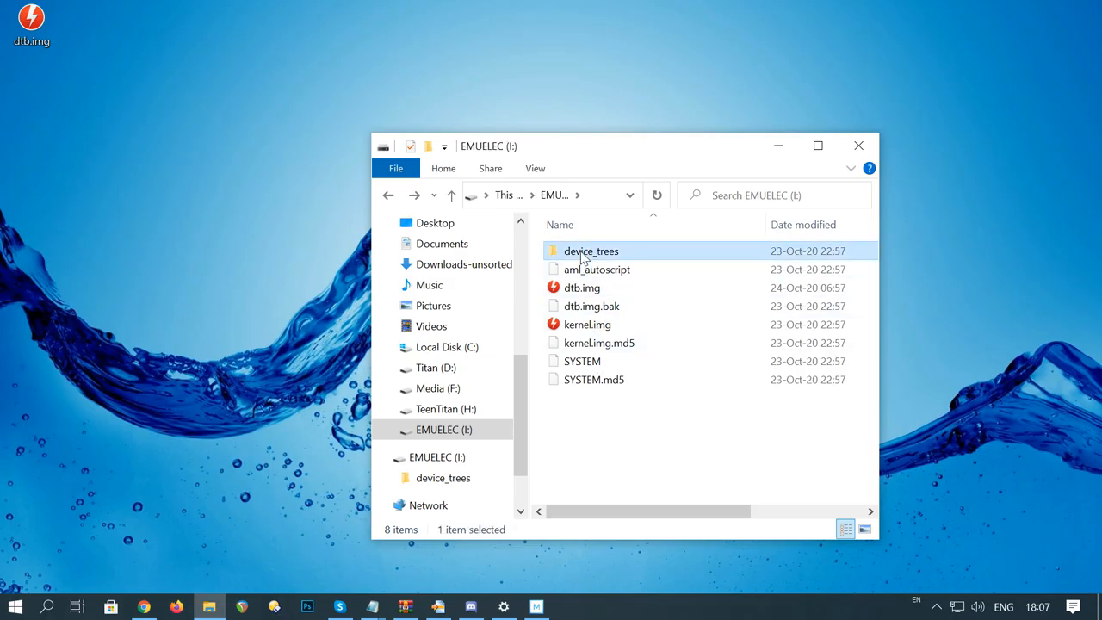
- Copy gxl_p212_1g_g9sx.dtb from the device_trees folder
{"action": "double_click", "coordinate": [590, 251]}
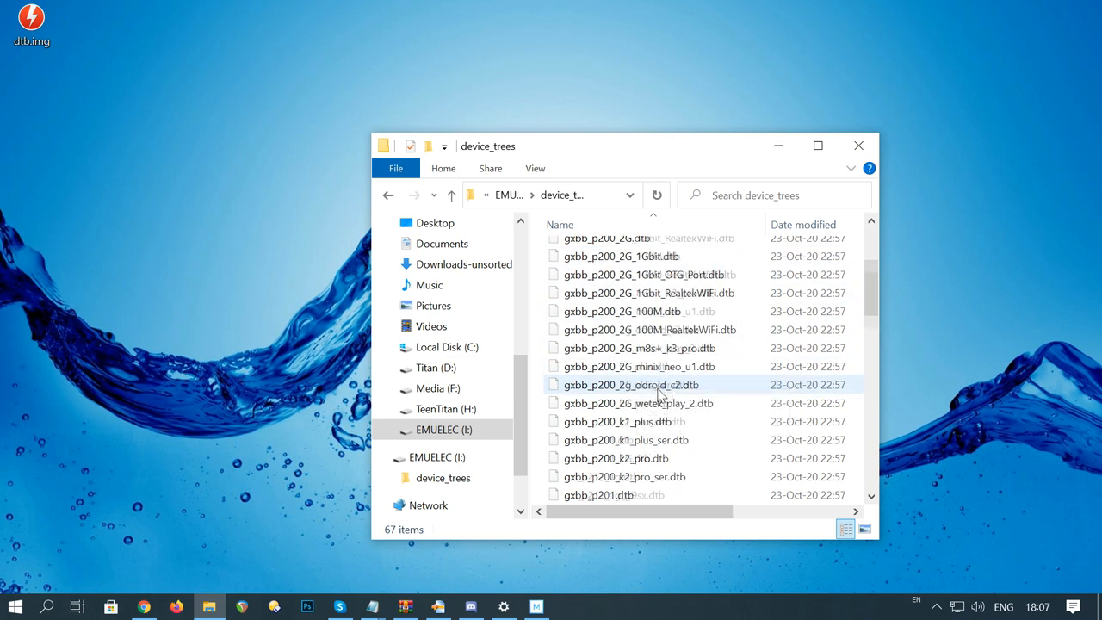
{"action": "scroll", "scroll_direction": "down", "scroll_amount": 3}
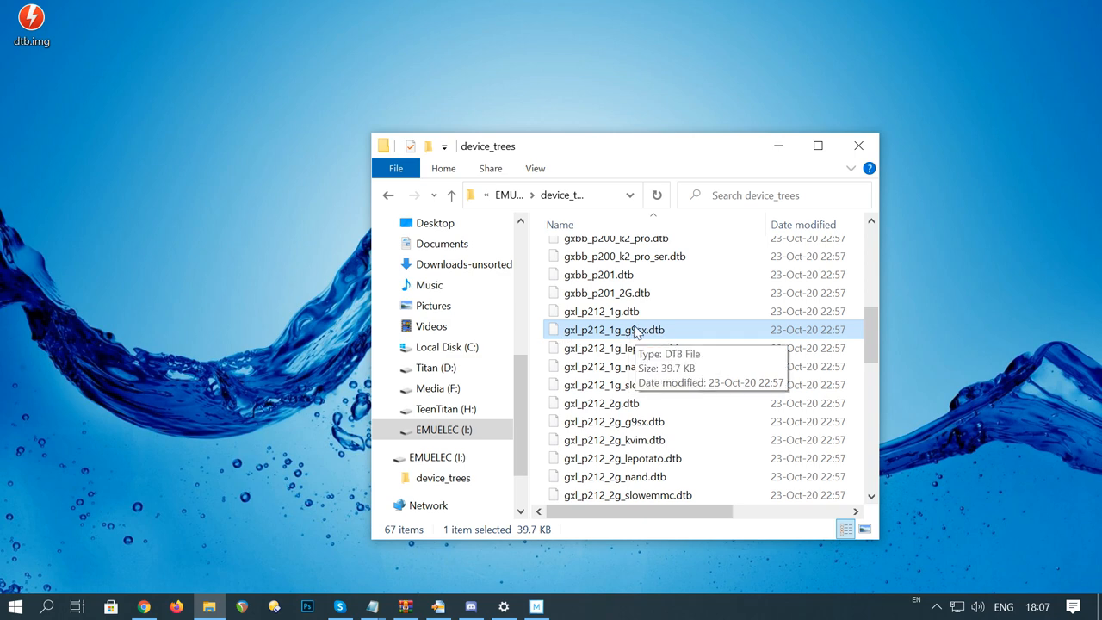
{"action": "right_click", "coordinate": [613, 330]}
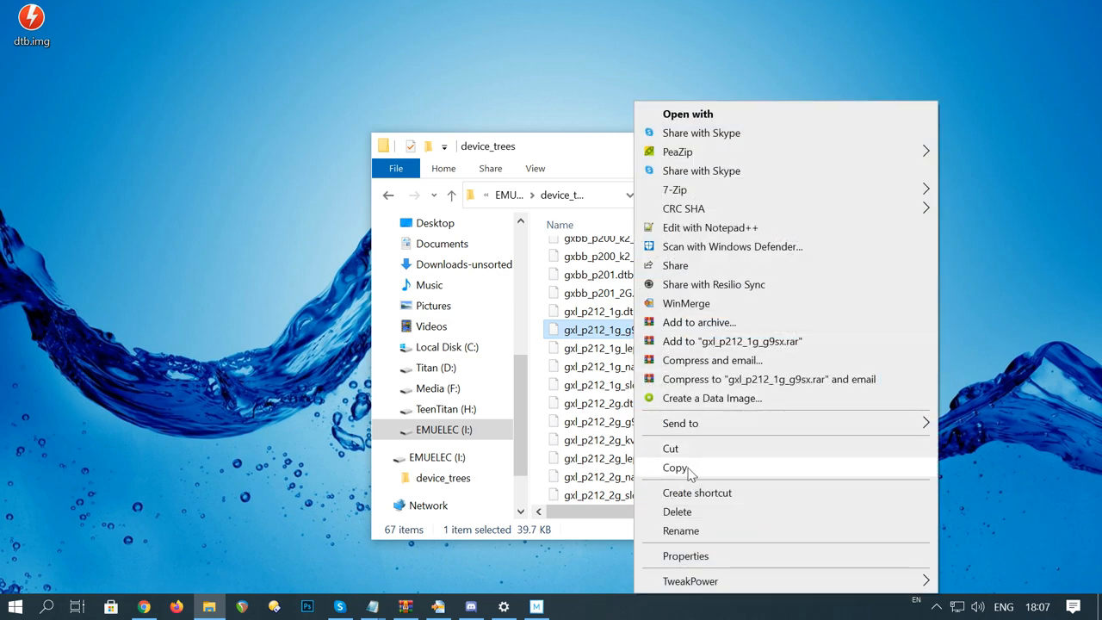
{"action": "left_click", "coordinate": [674, 467]}
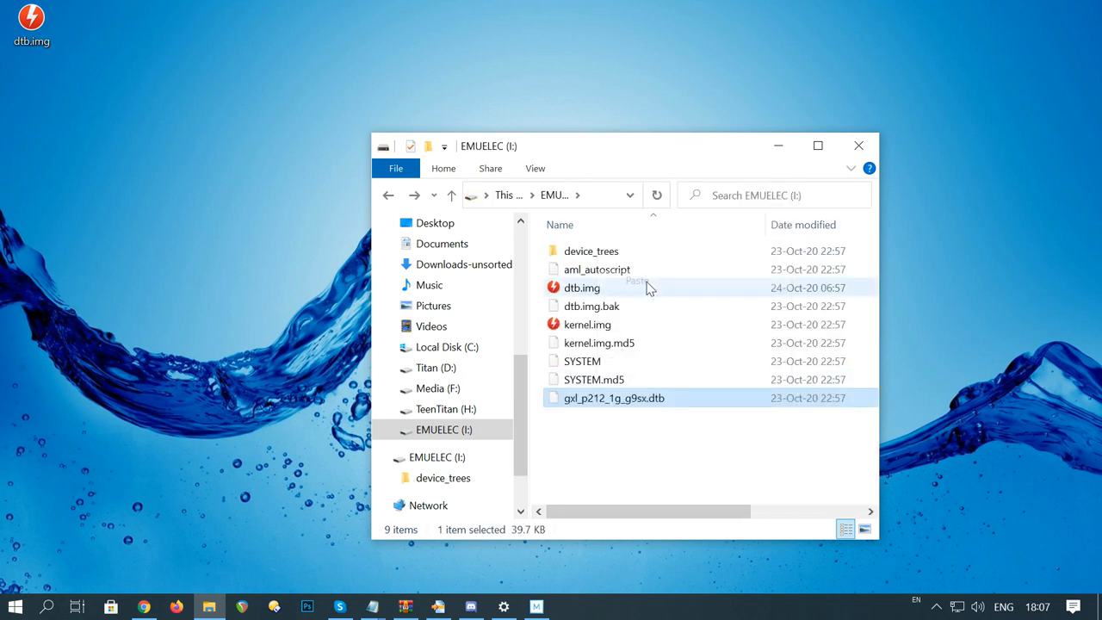
- Delete the old dtb.img and rename the pasted device tree to dtb.img, accepting the extension change
{"action": "left_click", "coordinate": [615, 398]}
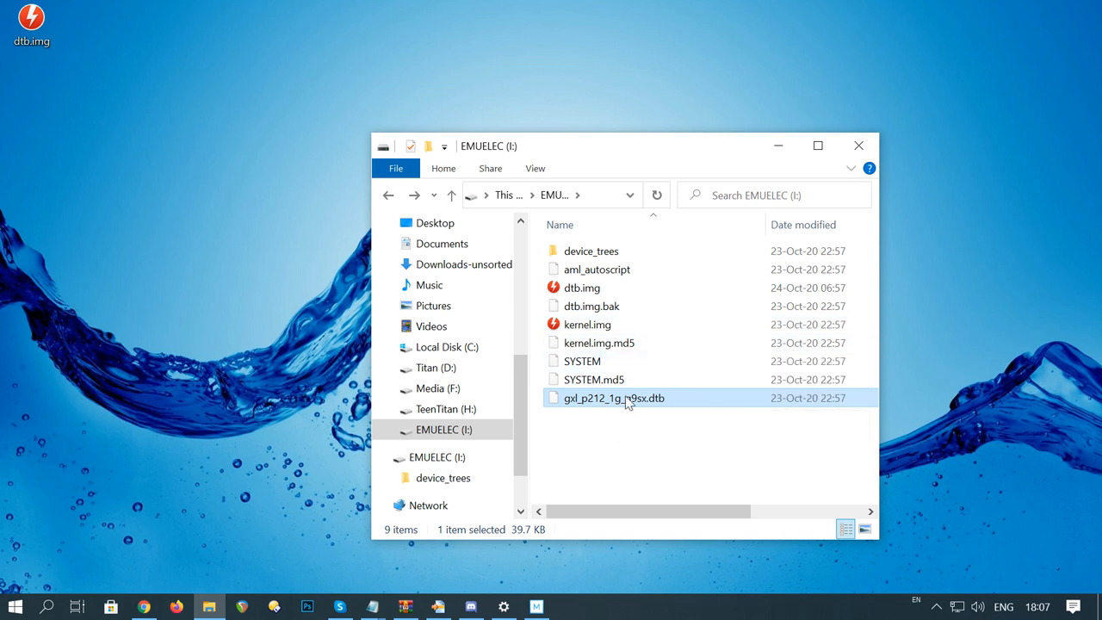
{"action": "left_click", "coordinate": [582, 288]}
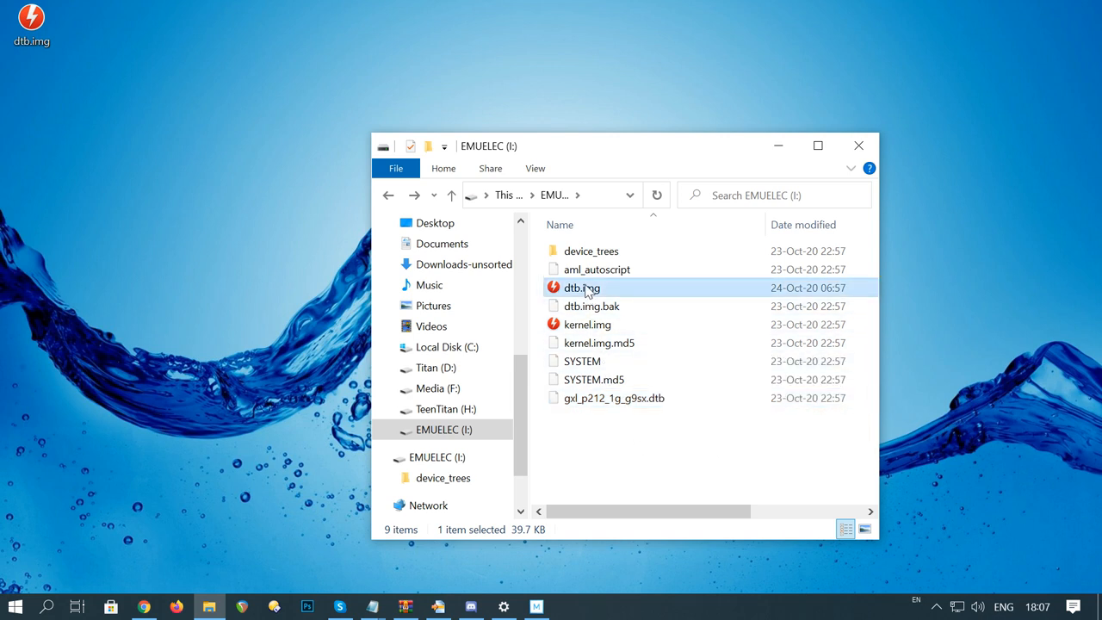
{"action": "right_click", "coordinate": [582, 288]}
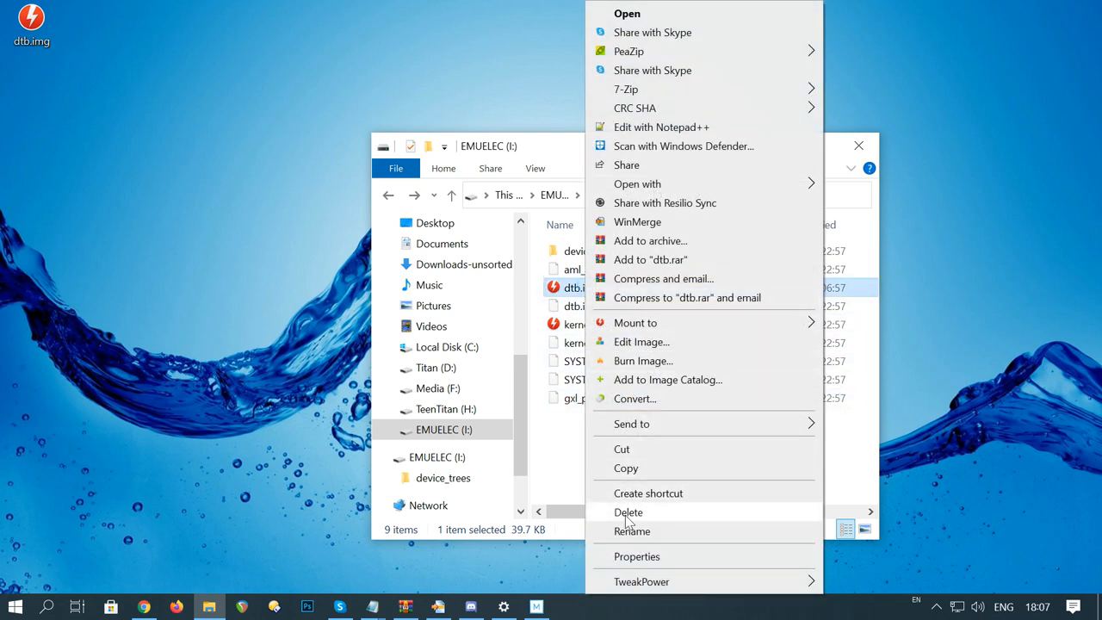
{"action": "left_click", "coordinate": [629, 513]}
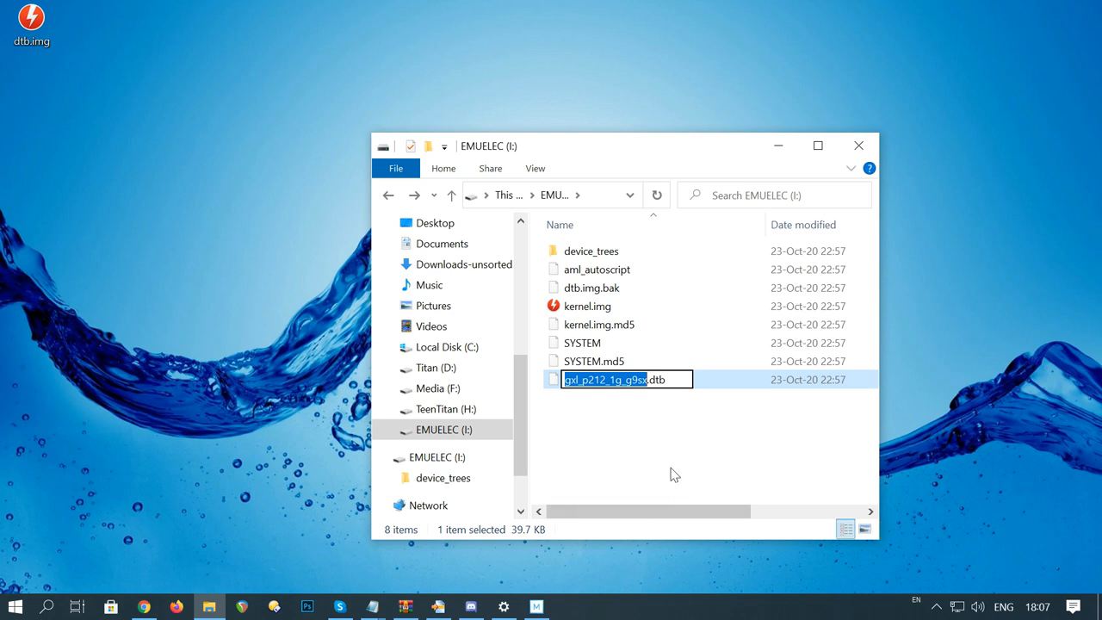
{"action": "key", "text": "Enter"}
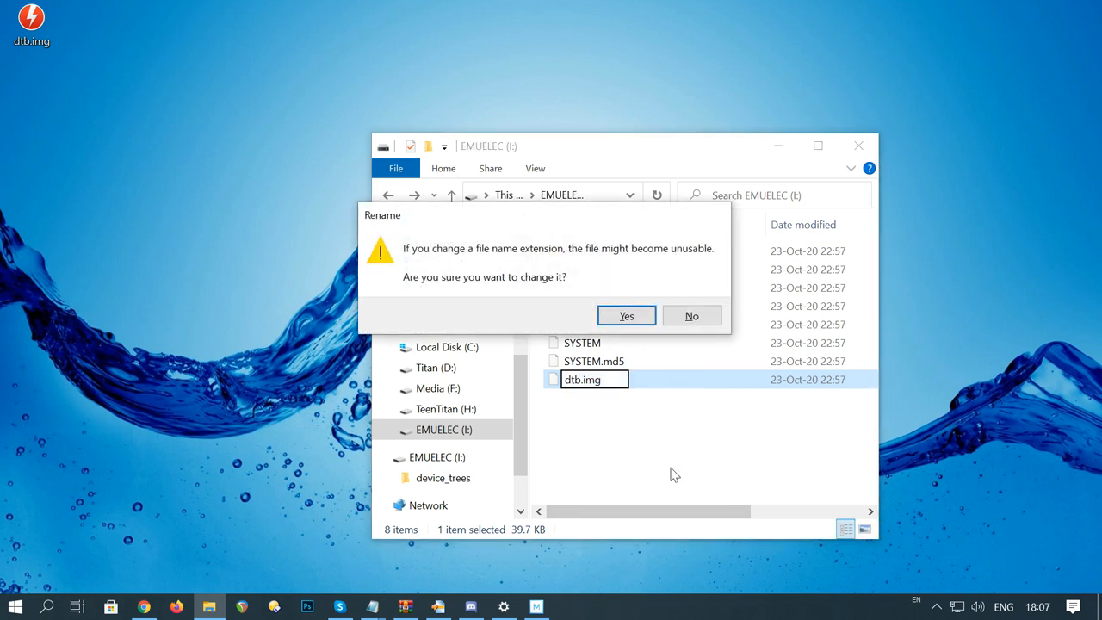
{"action": "left_click", "coordinate": [626, 316]}
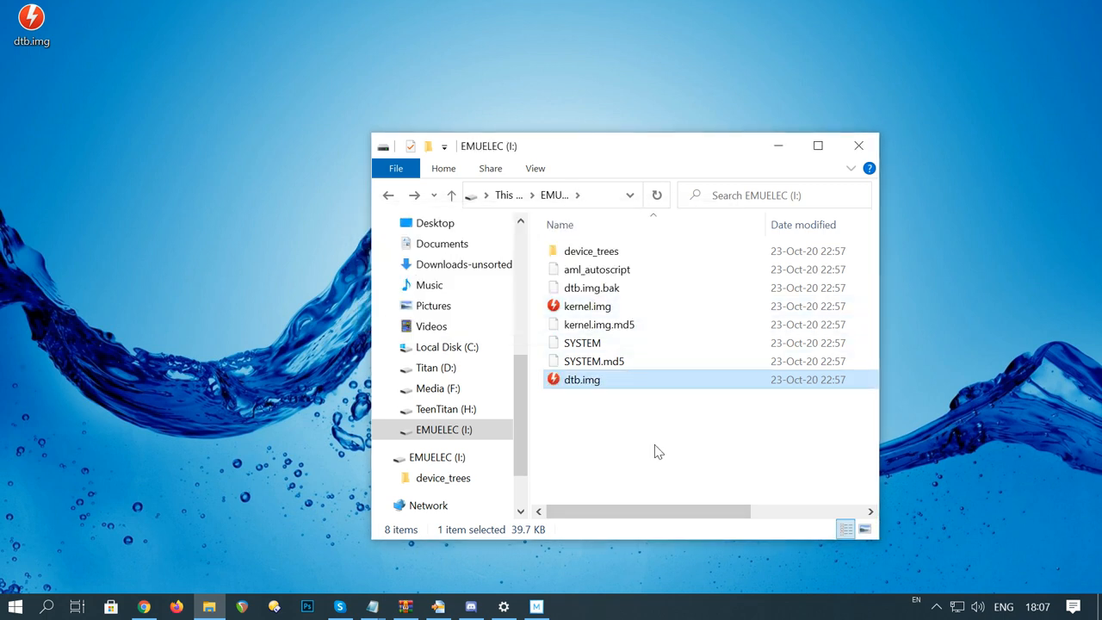
{"action": "left_click", "coordinate": [447, 430]}
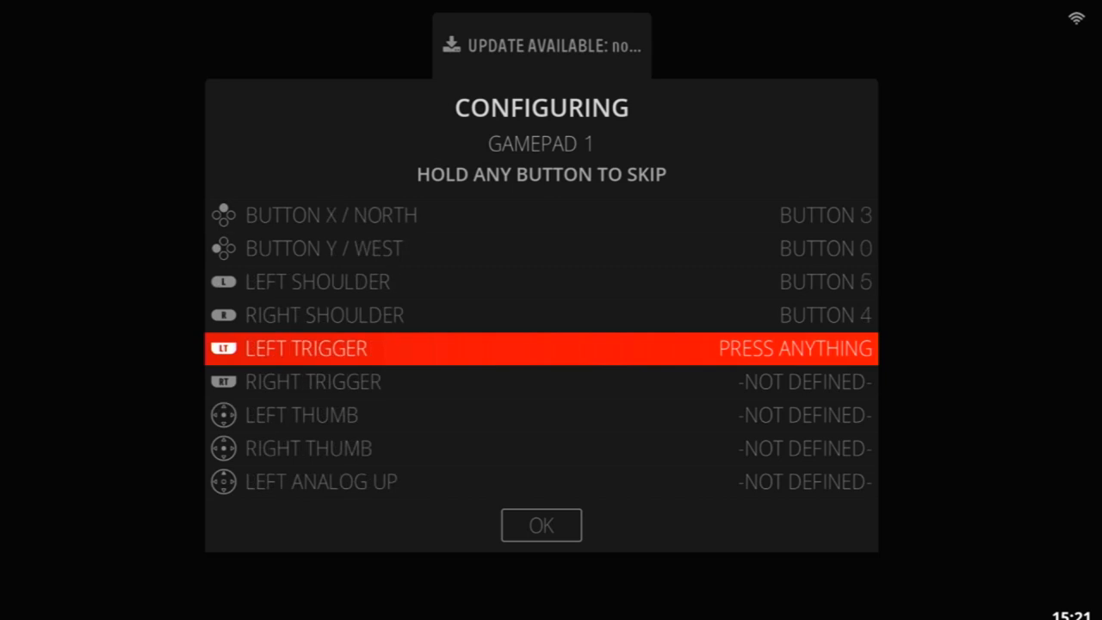
- Map gamepad 1's left trigger and Hotkey Enable, then confirm the mapping
{"action": "key", "text": "Enter"}
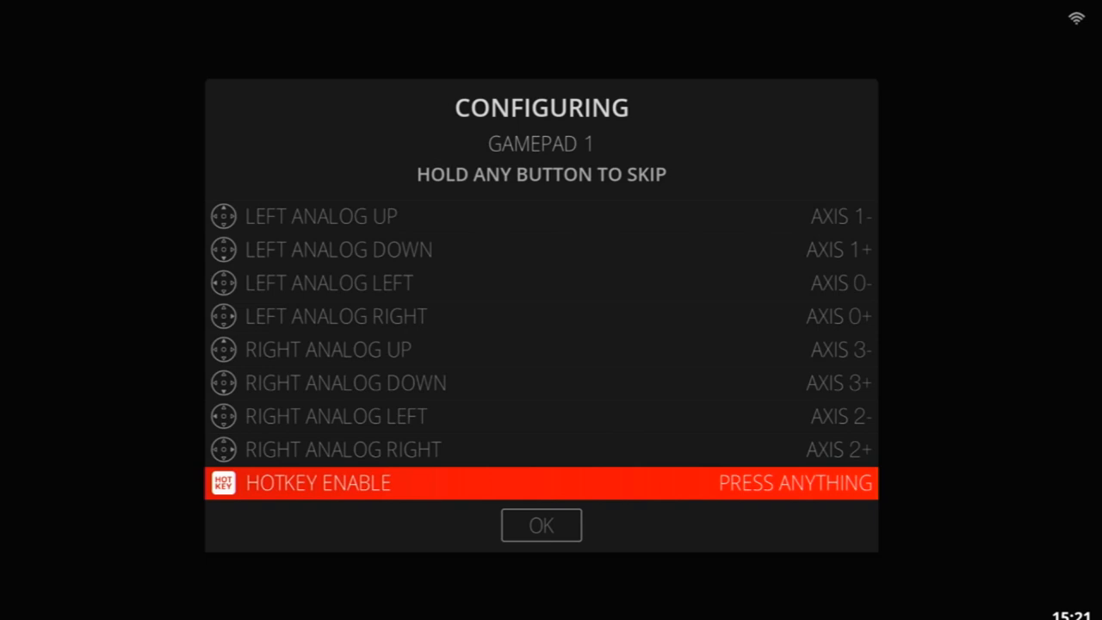
{"action": "key", "text": "Button12"}
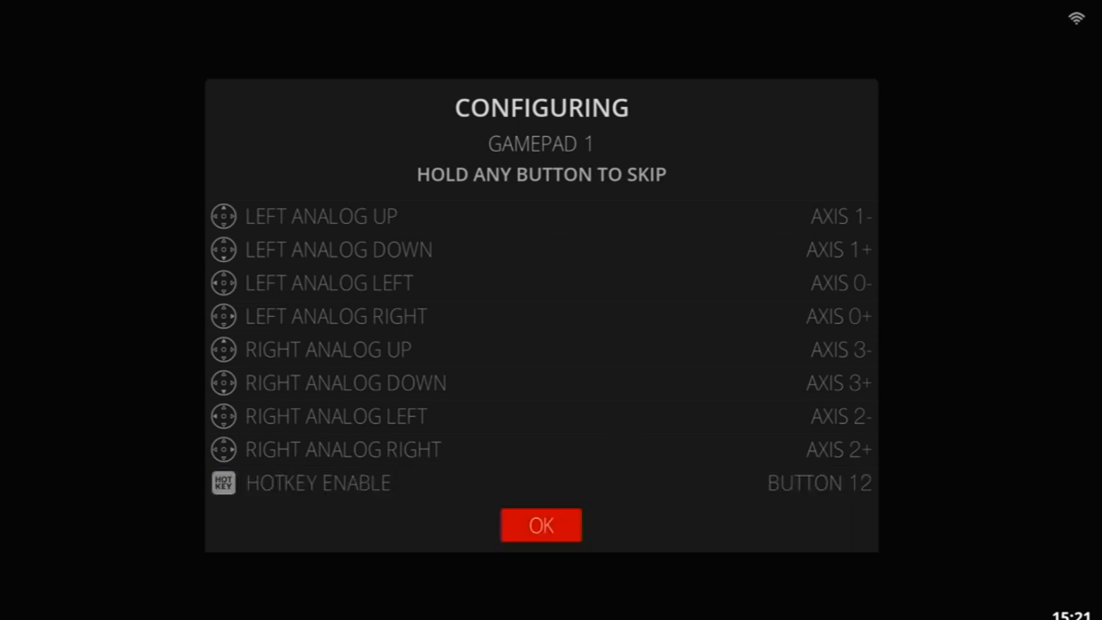
{"action": "left_click", "coordinate": [541, 524]}
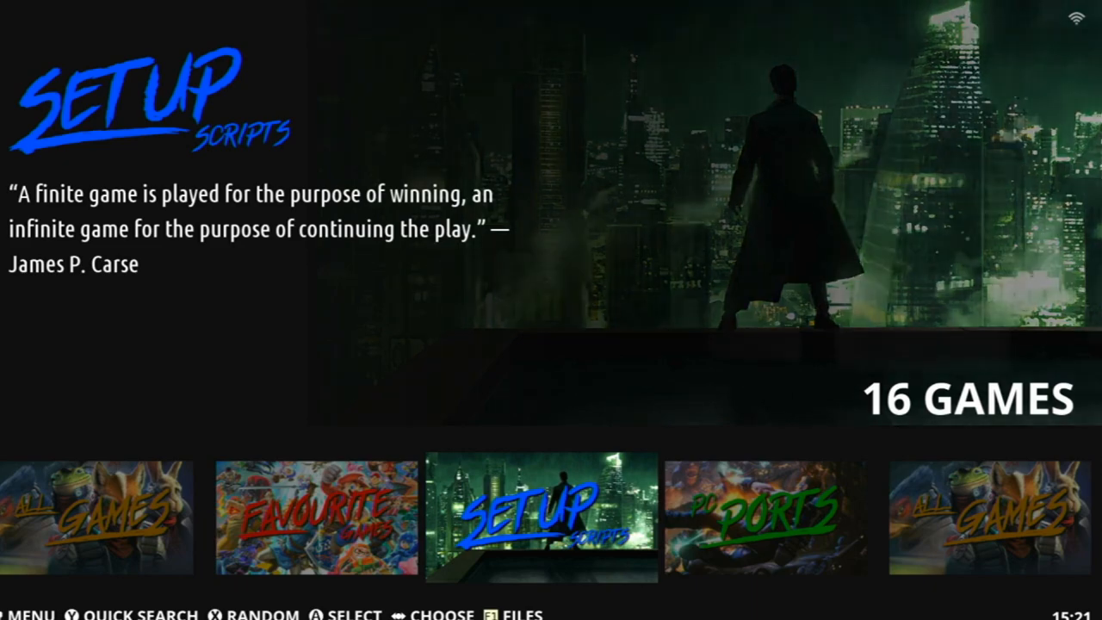
- Reboot the console from NAND via Main Menu > Quit
{"action": "key", "text": "Right"}
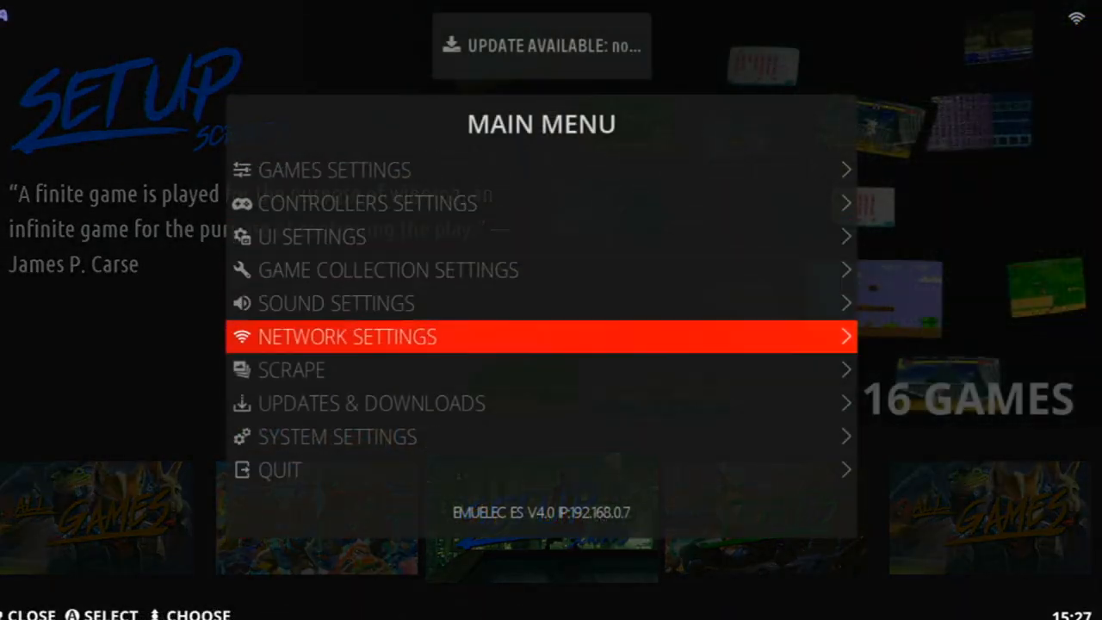
{"action": "left_click", "coordinate": [279, 470]}
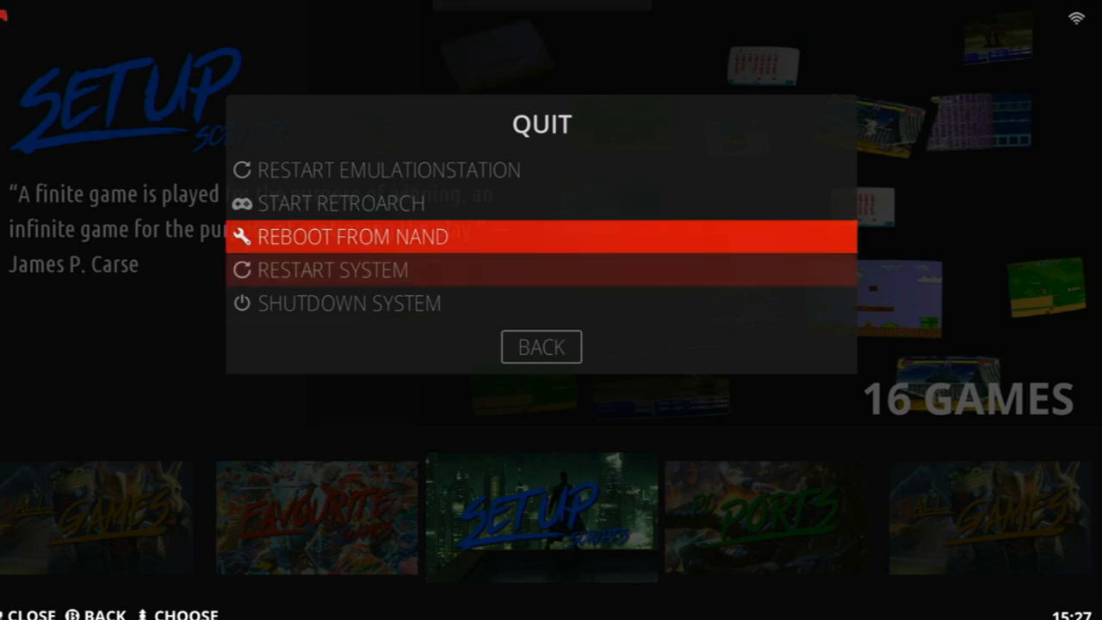
{"action": "key", "text": "Down"}
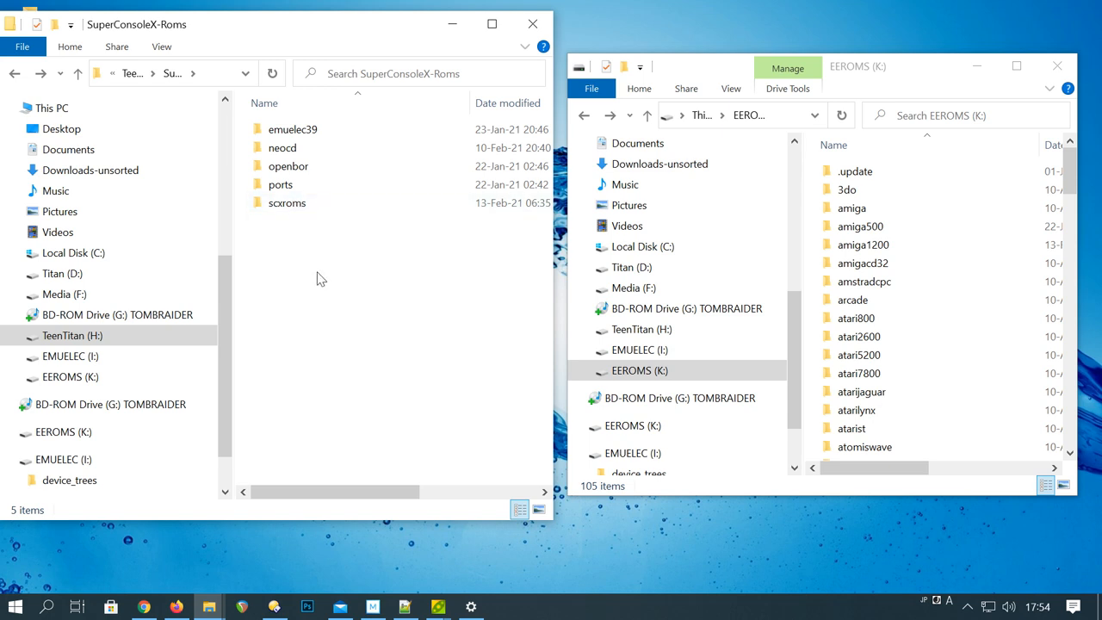
- Drag all twenty system folders from scxroms onto the EEROMS (K:) drive
{"action": "double_click", "coordinate": [287, 202]}
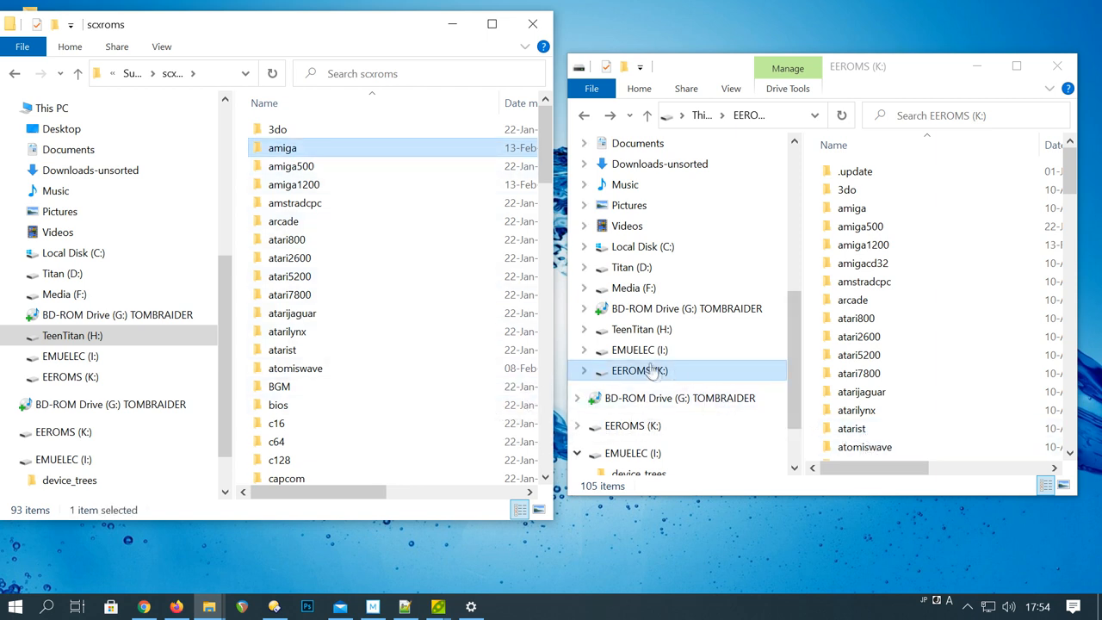
{"action": "key", "text": "ctrl+a"}
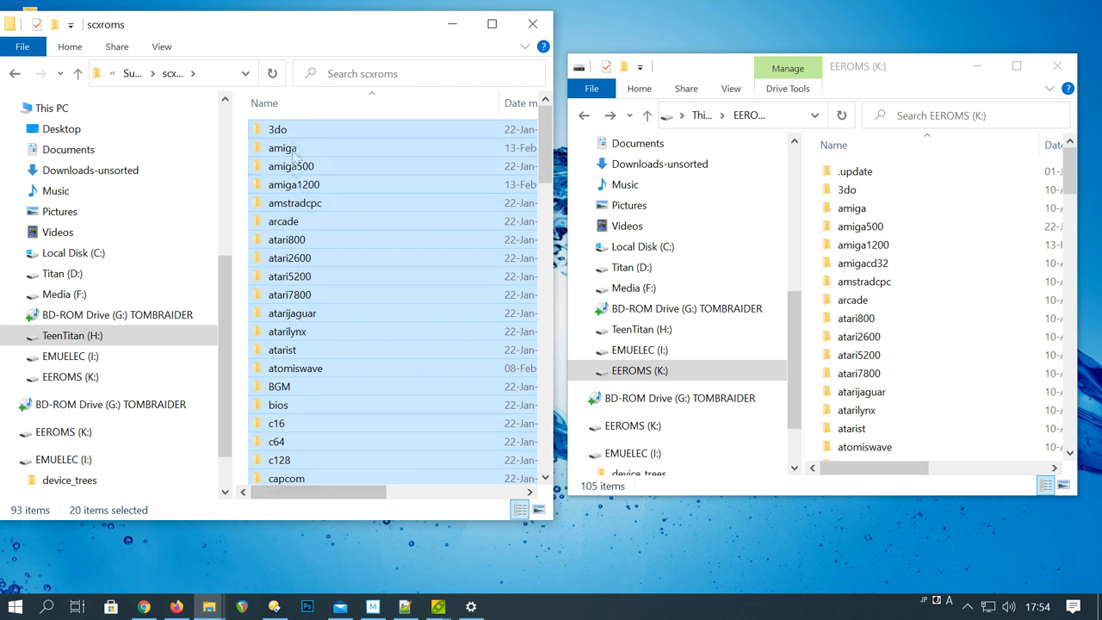
{"action": "left_click_drag", "start_coordinate": [283, 147], "coordinate": [634, 371]}
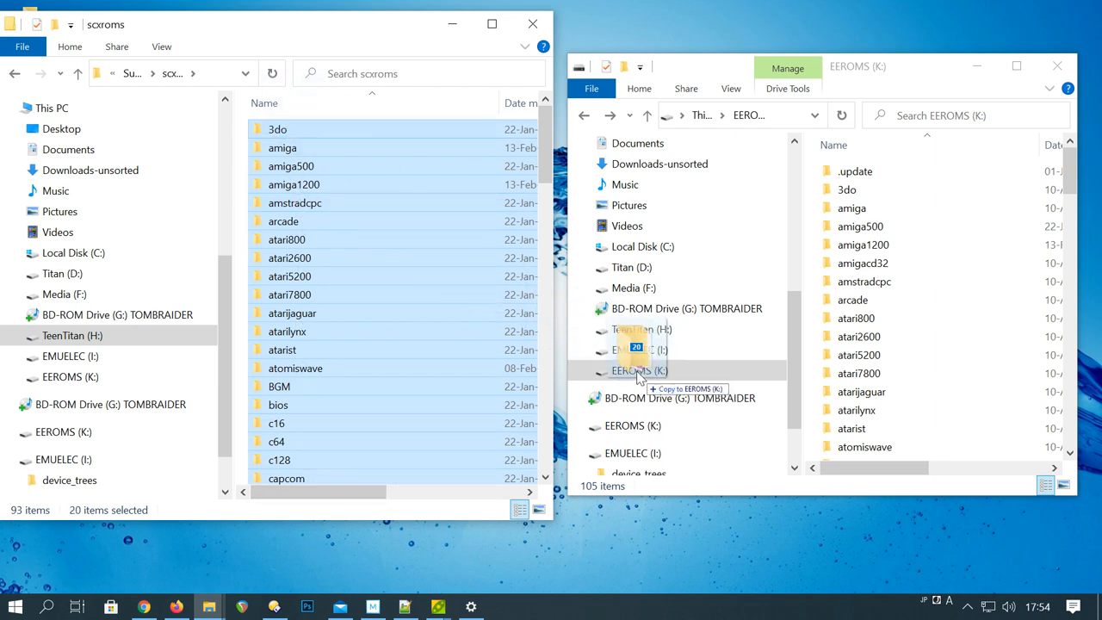
{"action": "left_click", "coordinate": [640, 370]}
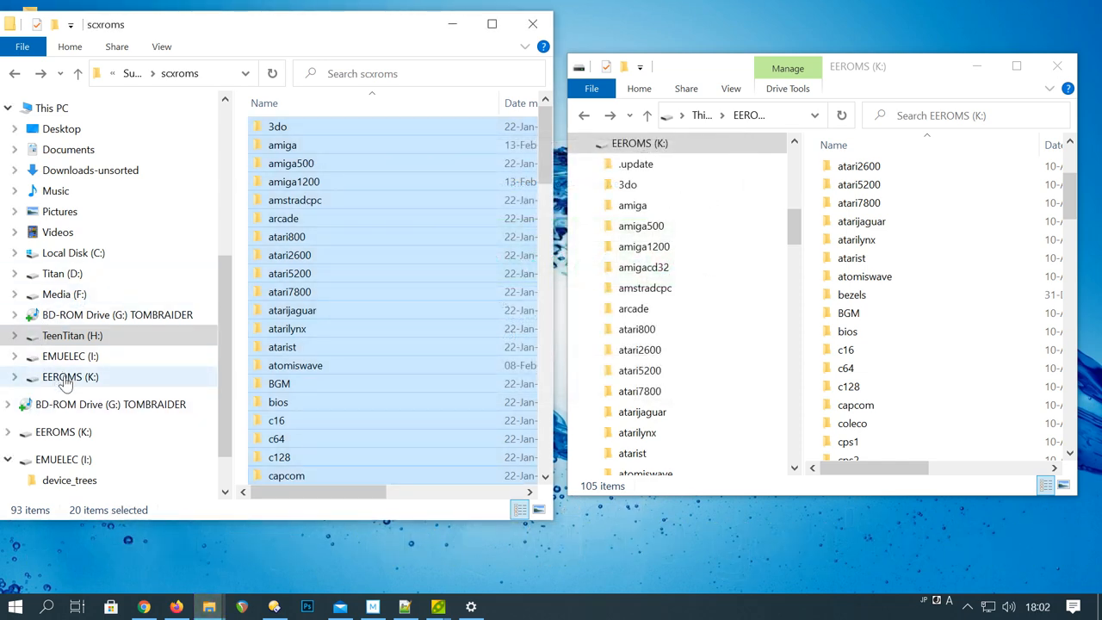
{"action": "right_click", "coordinate": [69, 377]}
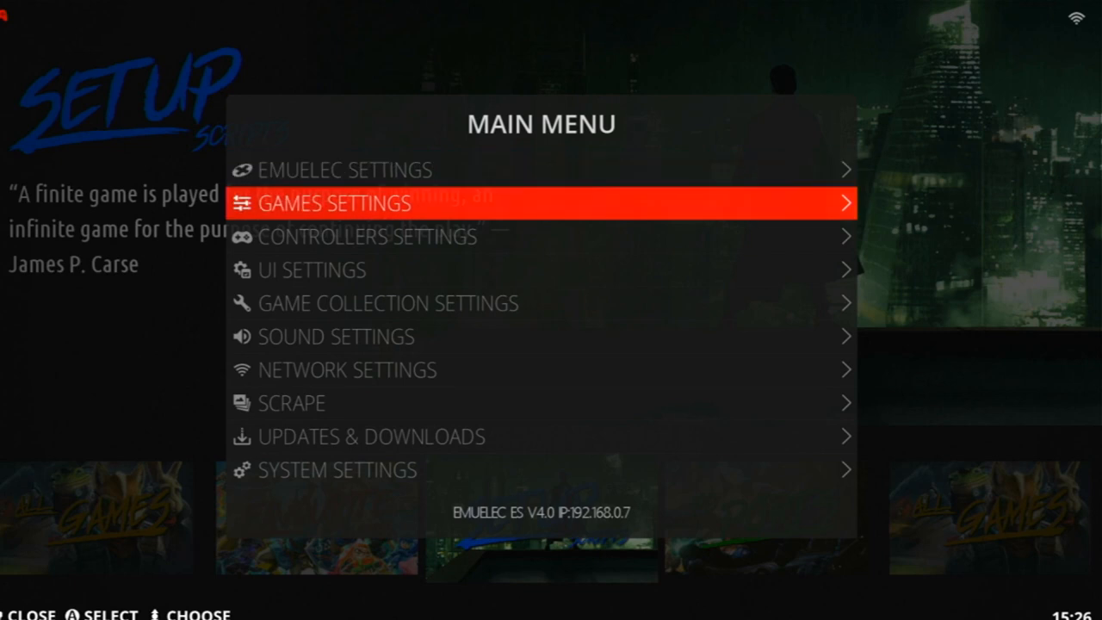
- Check Internet Status in Network Settings, toggle Enable WiFi, and back out to Setup Scripts
{"action": "scroll", "scroll_direction": "down", "scroll_amount": 3}
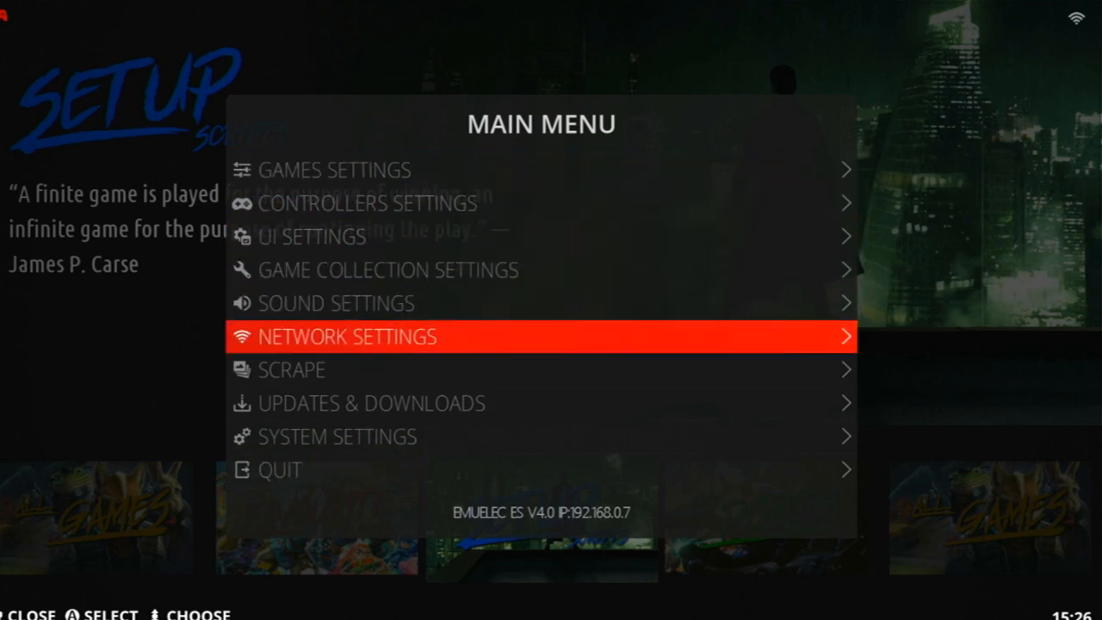
{"action": "left_click", "coordinate": [347, 336]}
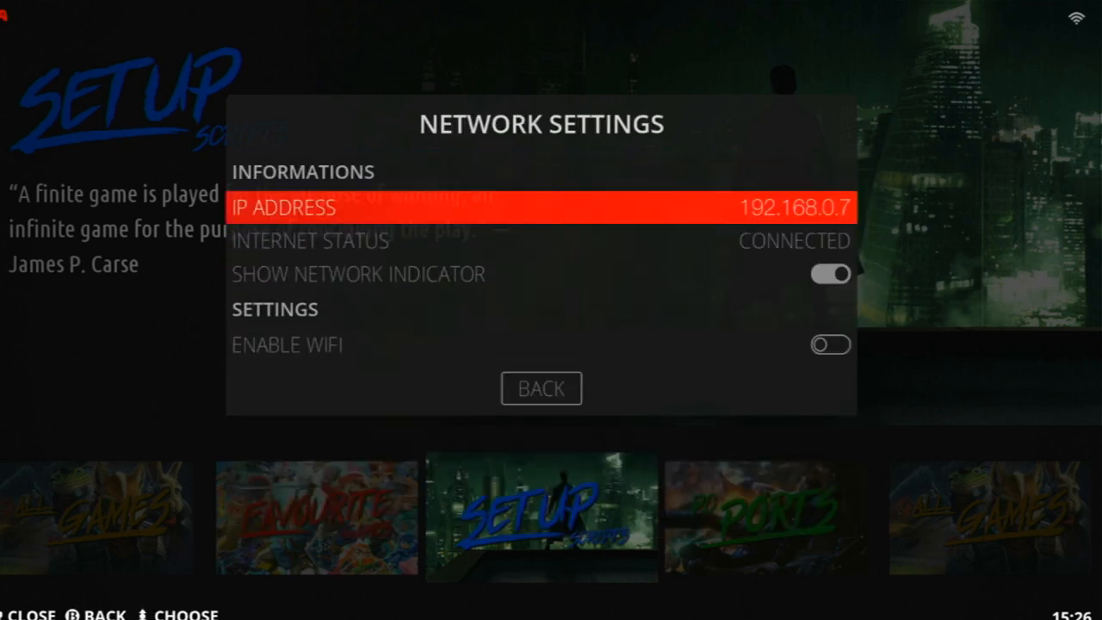
{"action": "key", "text": "Down"}
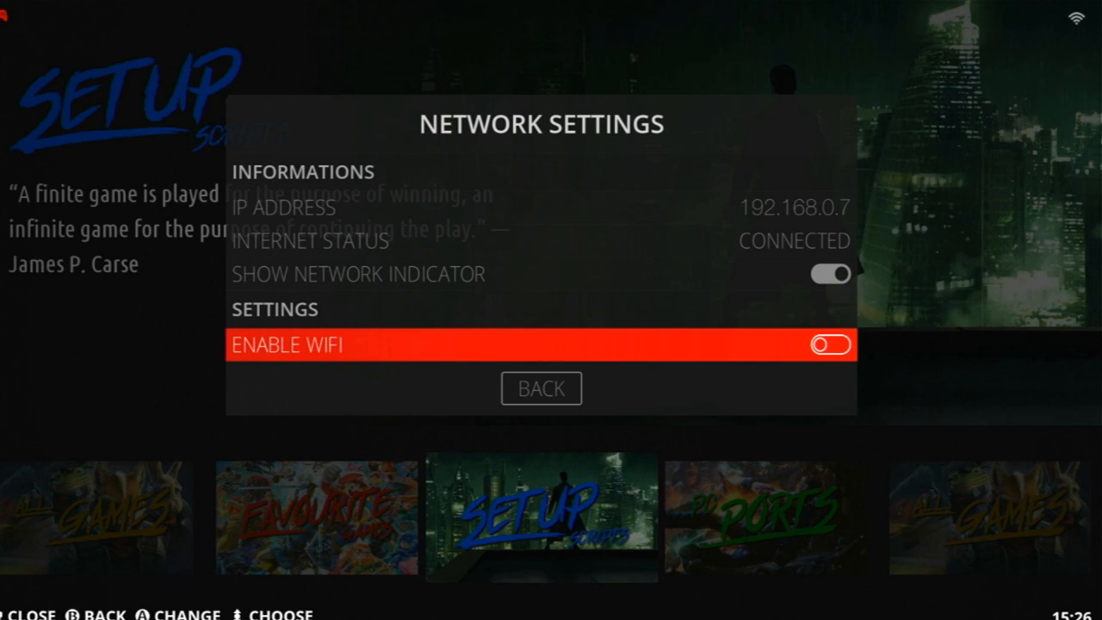
{"action": "left_click", "coordinate": [832, 344]}
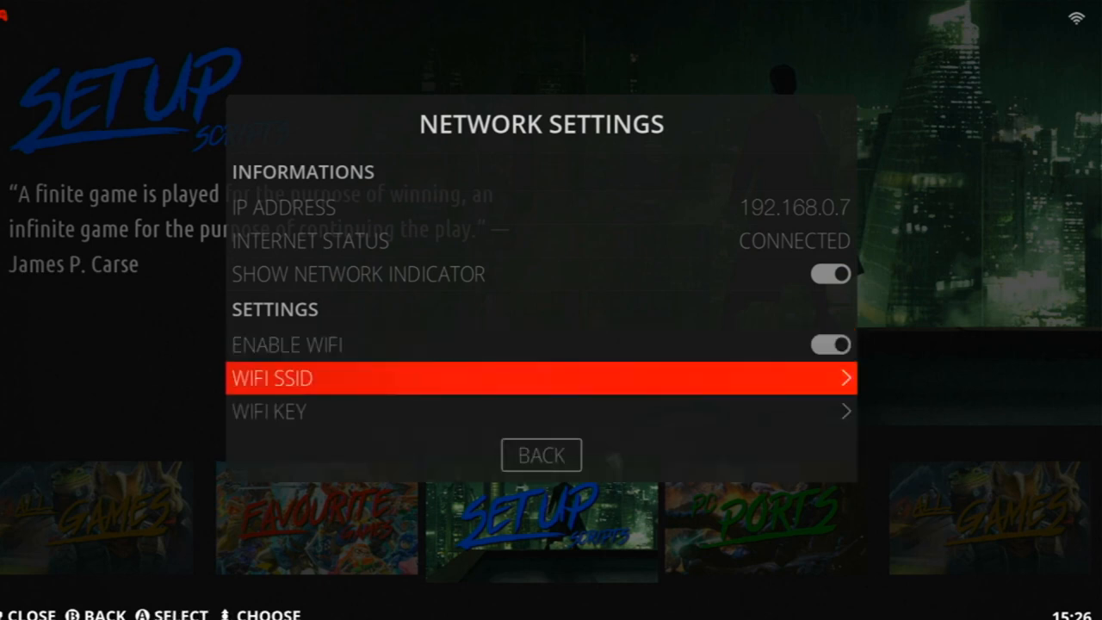
{"action": "left_click", "coordinate": [541, 377]}
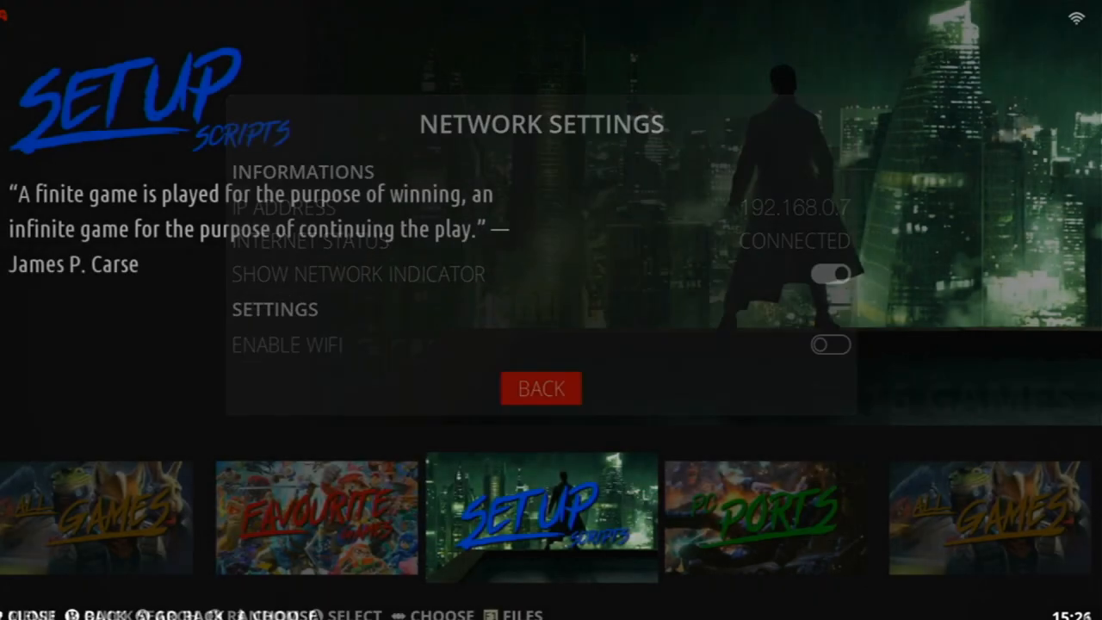
{"action": "left_click", "coordinate": [541, 388]}
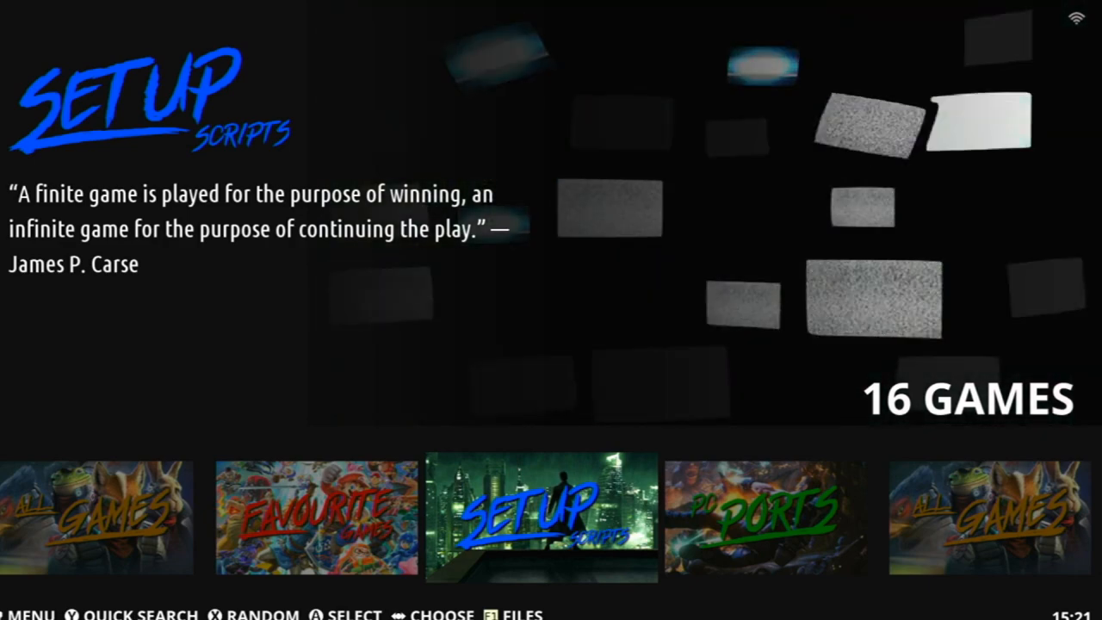
- Run the 05 - Install Drastic script, answer Yes, and close the completion message
{"action": "left_click", "coordinate": [540, 521]}
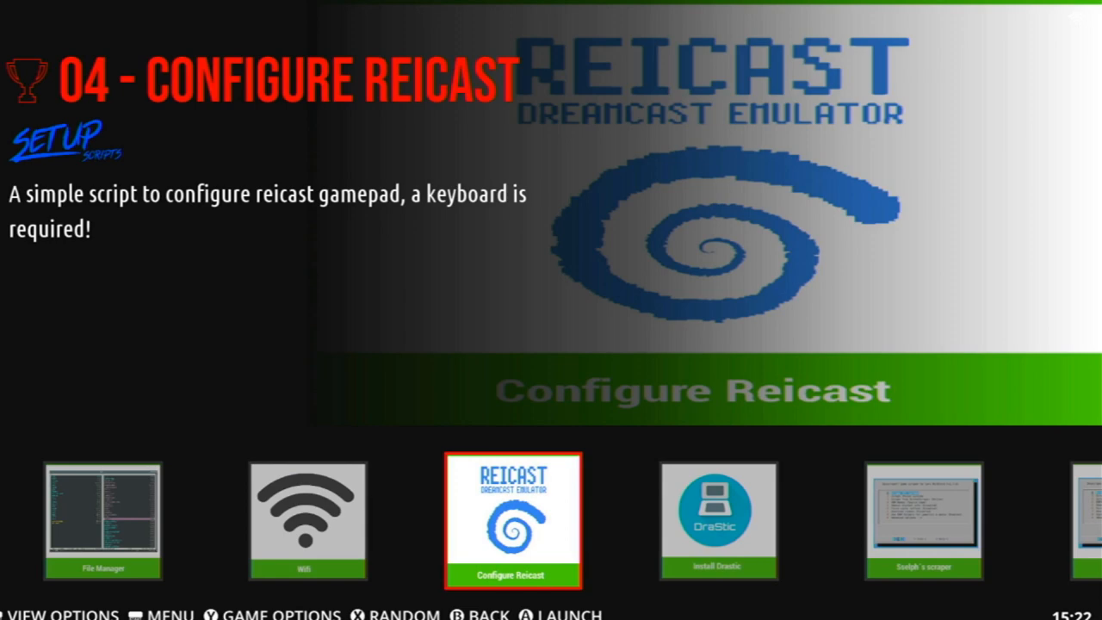
{"action": "key", "text": "Right"}
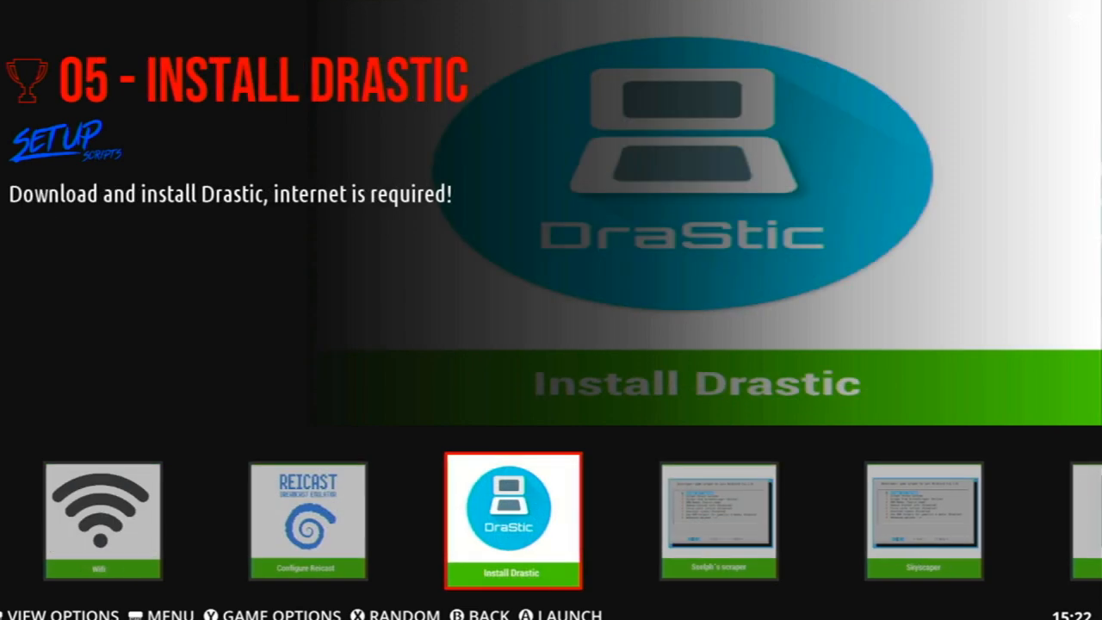
{"action": "left_click", "coordinate": [509, 517]}
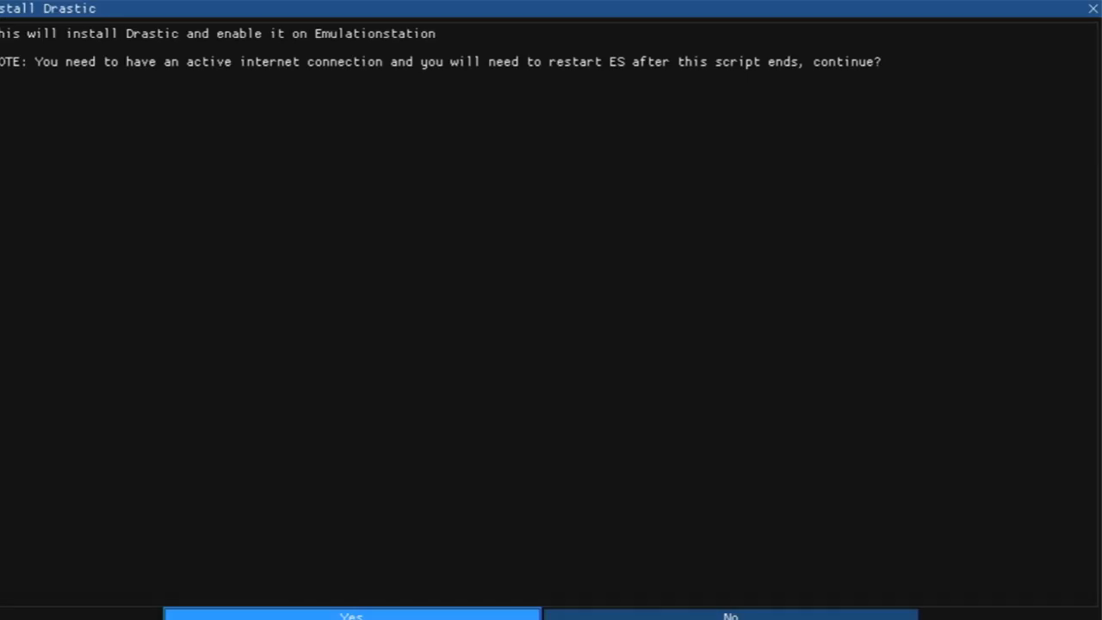
{"action": "left_click", "coordinate": [347, 617]}
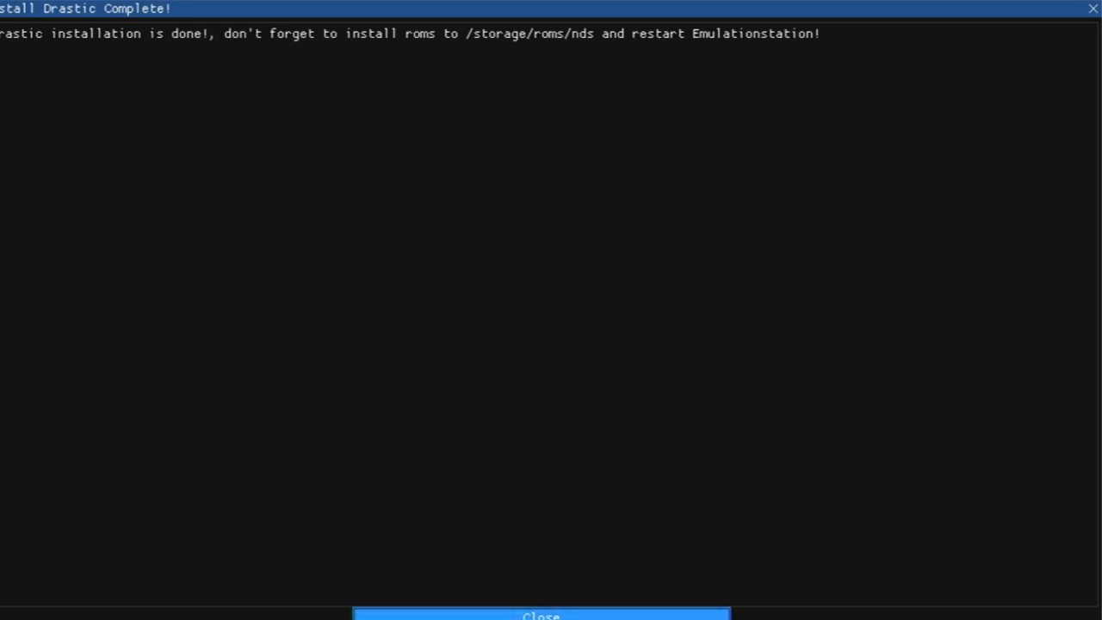
{"action": "left_click", "coordinate": [541, 613]}
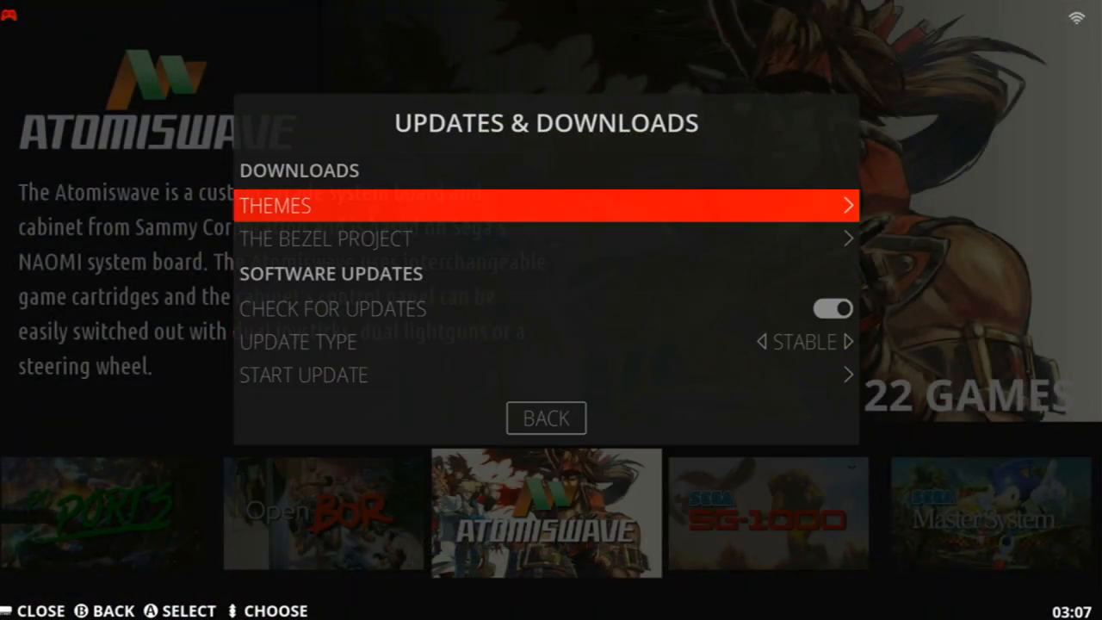
- From EmuELEC's Quit menu, choose Restart EmulationStation
{"action": "left_click", "coordinate": [546, 205]}
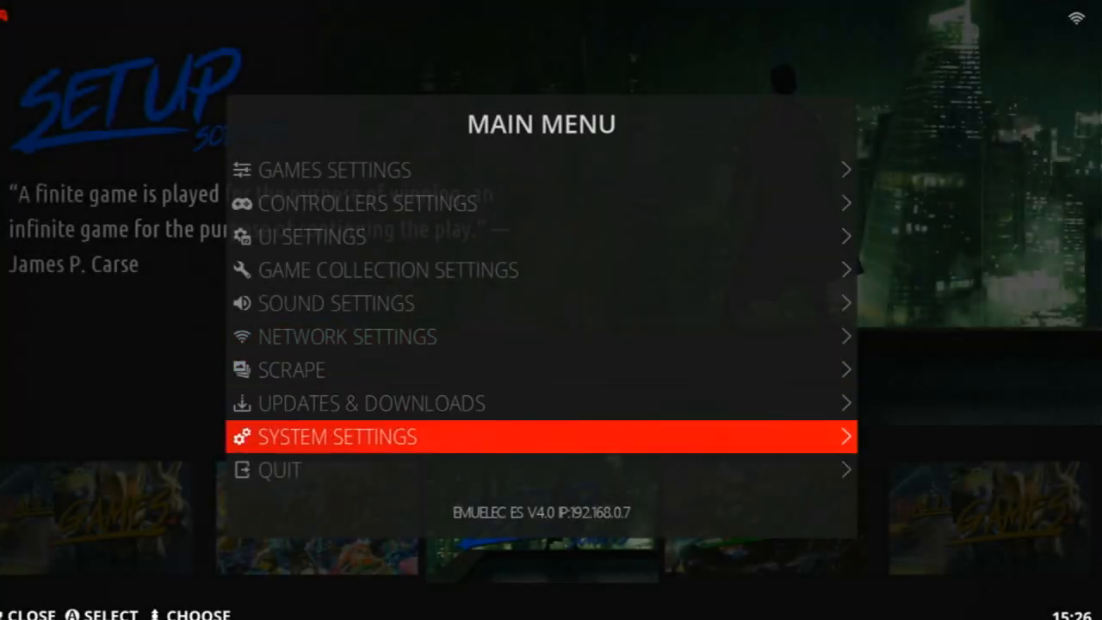
{"action": "left_click", "coordinate": [280, 470]}
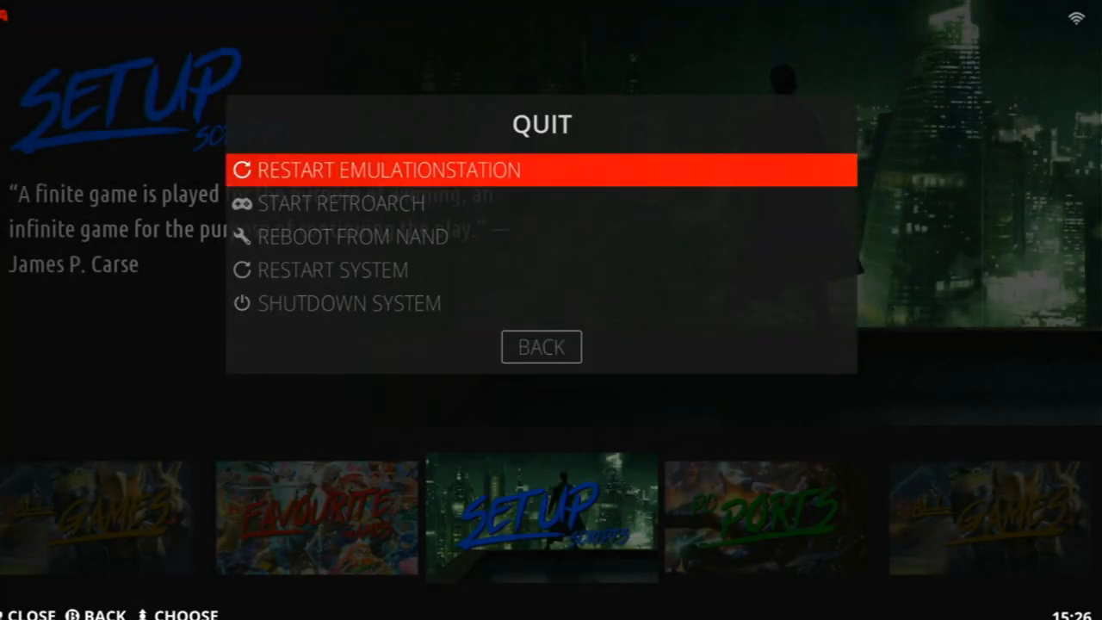
{"action": "left_click", "coordinate": [379, 168]}
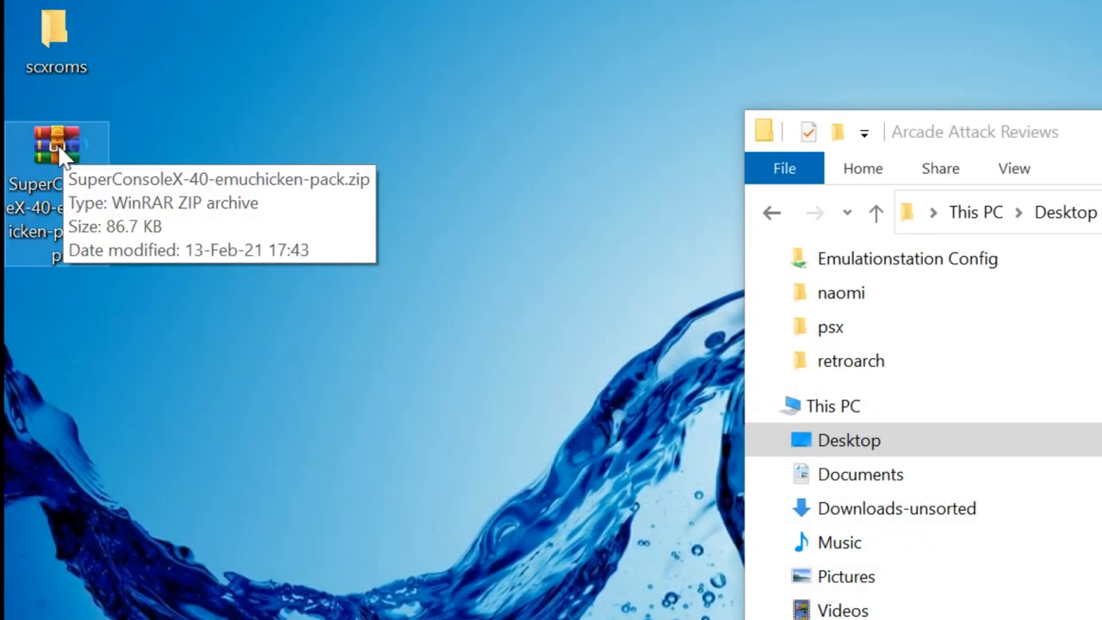
- Extract SuperConsoleX-40-emuchicken-pack.zip onto the desktop and enter the \\emuelec share address
{"action": "right_click", "coordinate": [51, 142]}
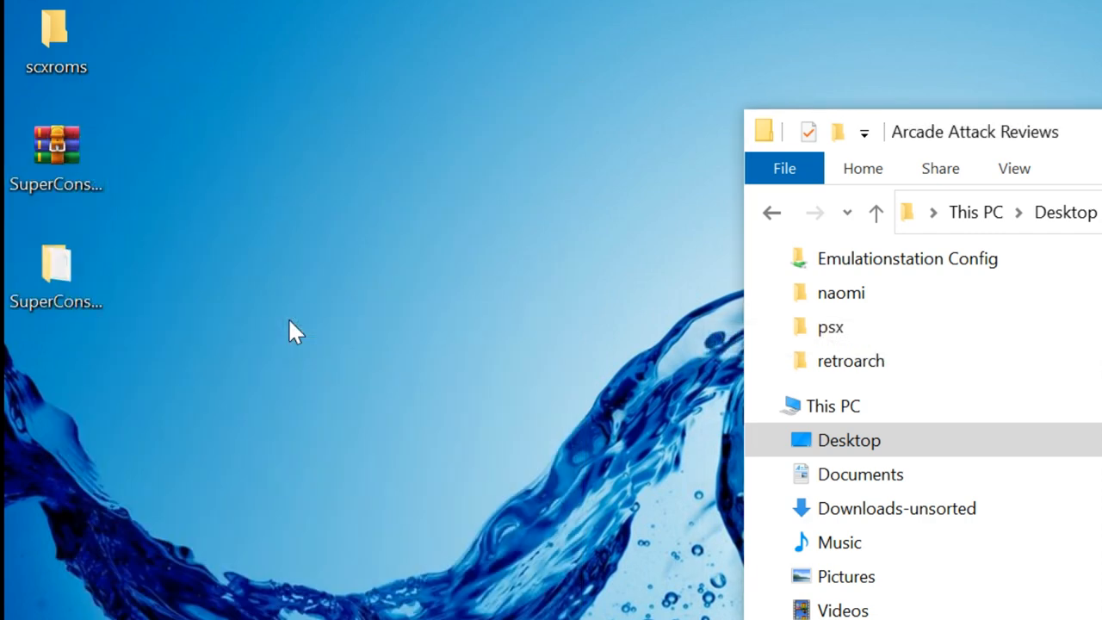
{"action": "left_click", "coordinate": [55, 263]}
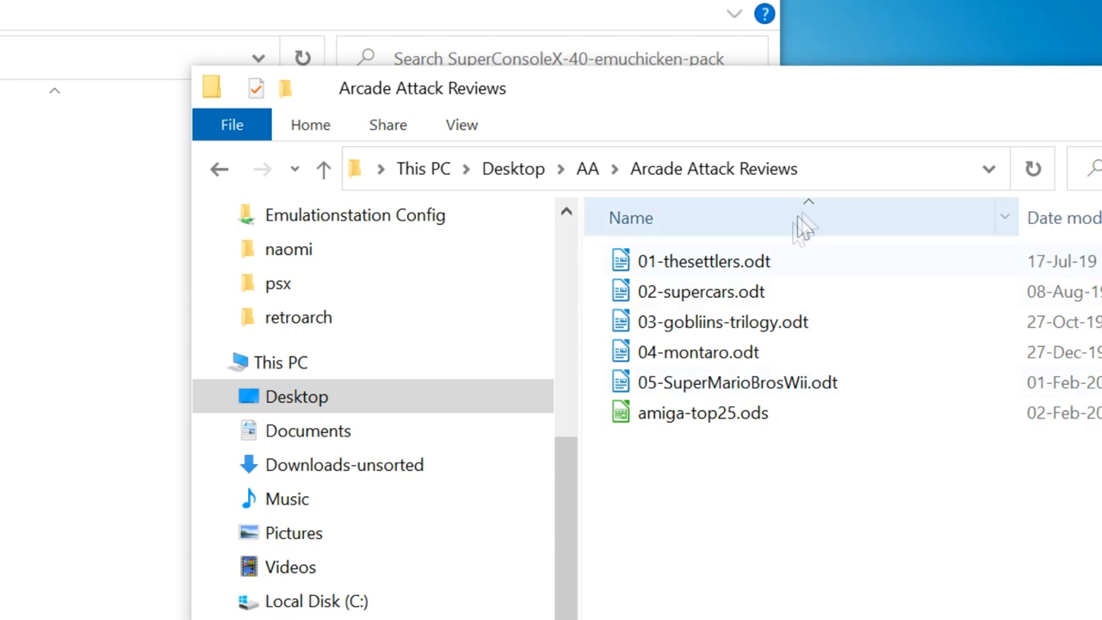
{"action": "type", "text": "\\\\"}
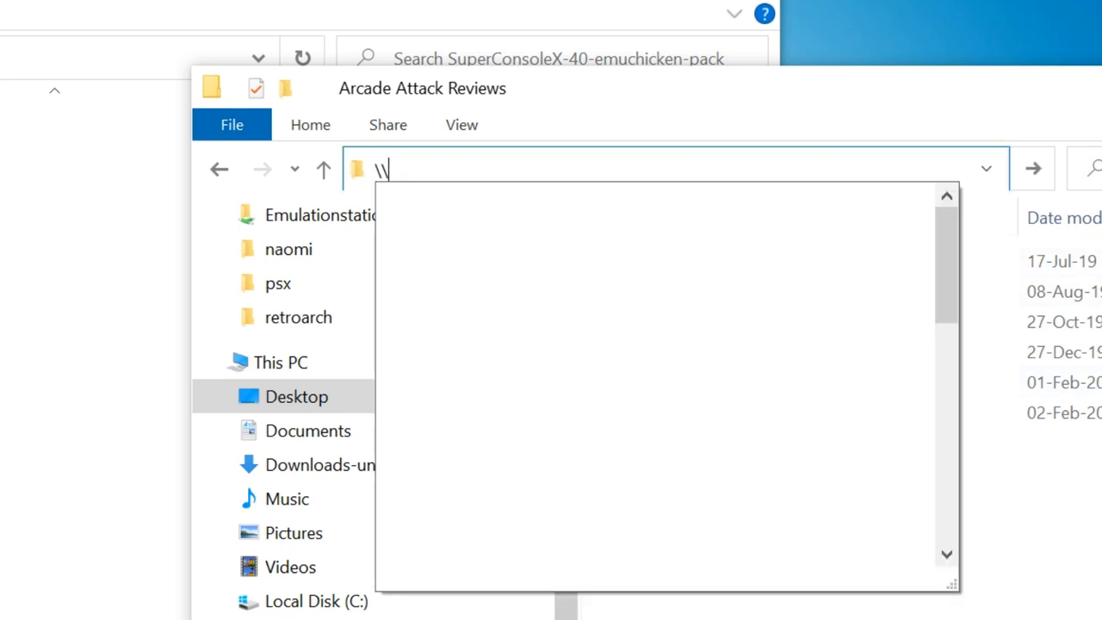
{"action": "type", "text": "e"}
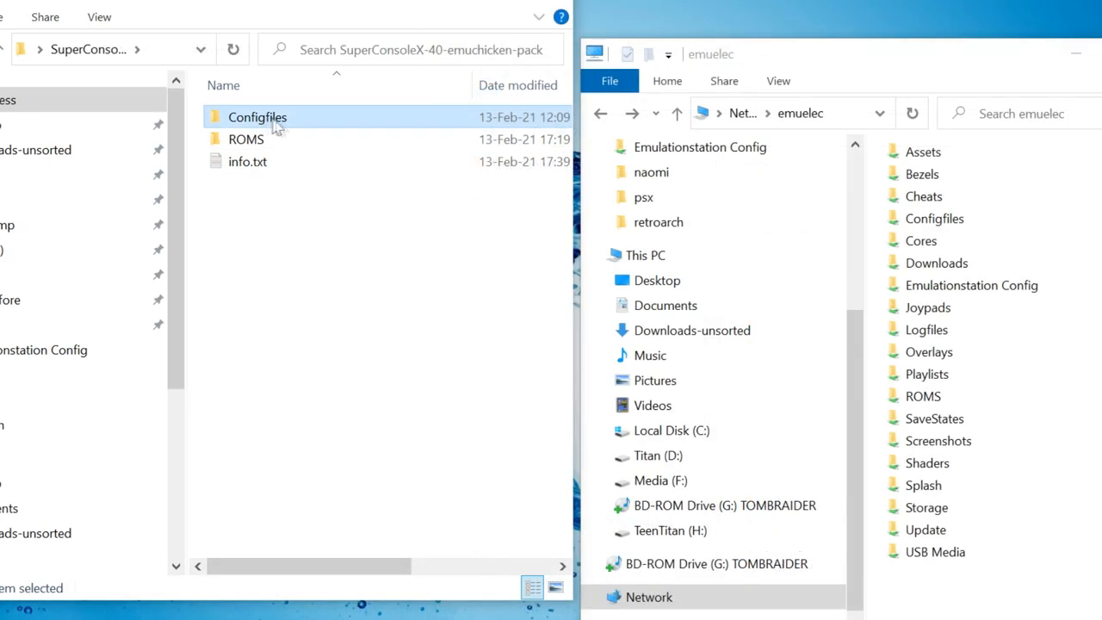
{"action": "mouse_move", "coordinate": [302, 120]}
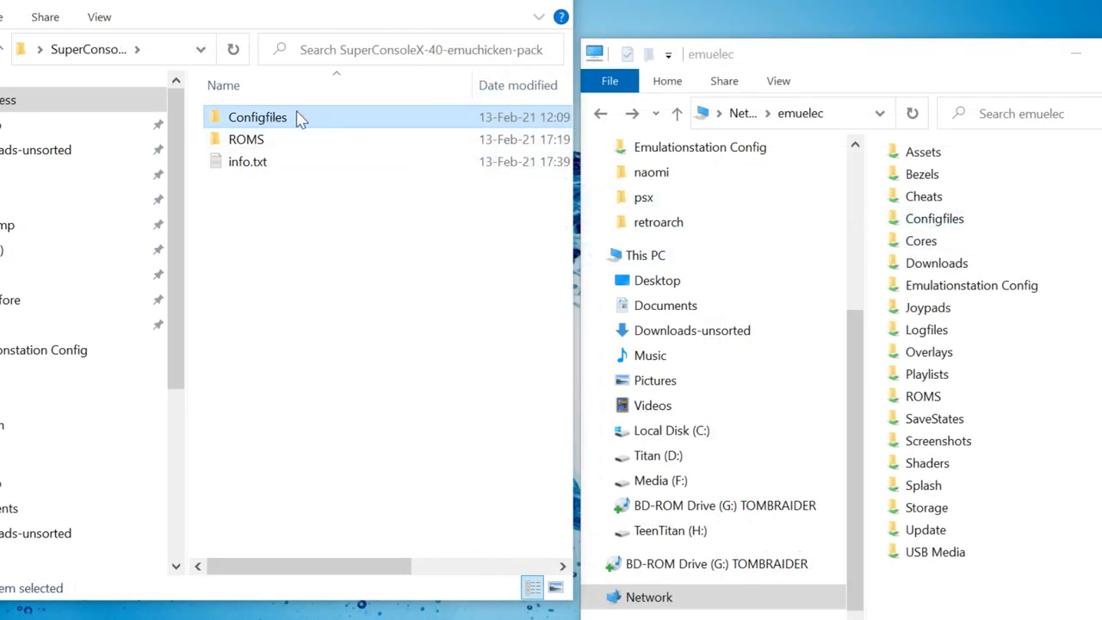
- Copy the emuelec, emulationstation, openbor and retroarch config folders into emuelec\Configfiles, replacing existing files
{"action": "double_click", "coordinate": [257, 117]}
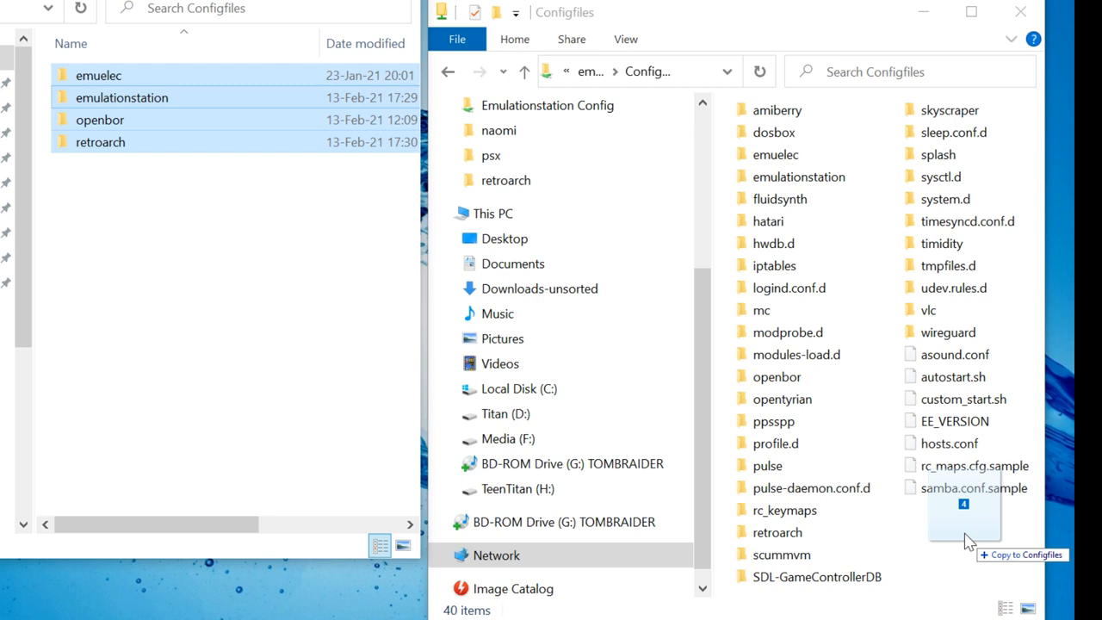
{"action": "left_click", "coordinate": [971, 525]}
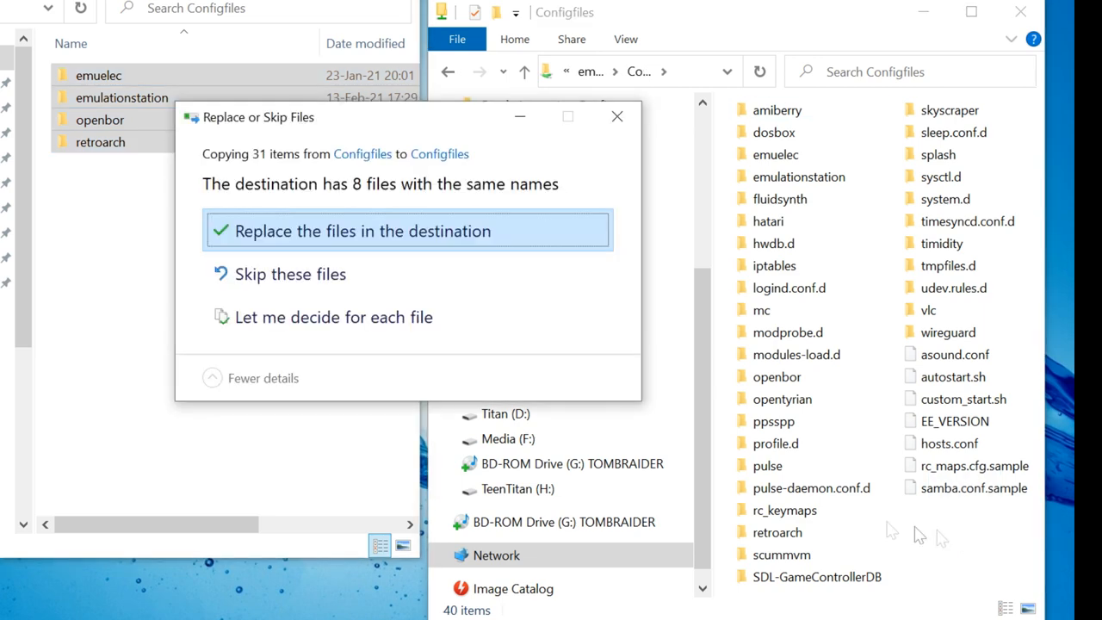
{"action": "left_click", "coordinate": [361, 231]}
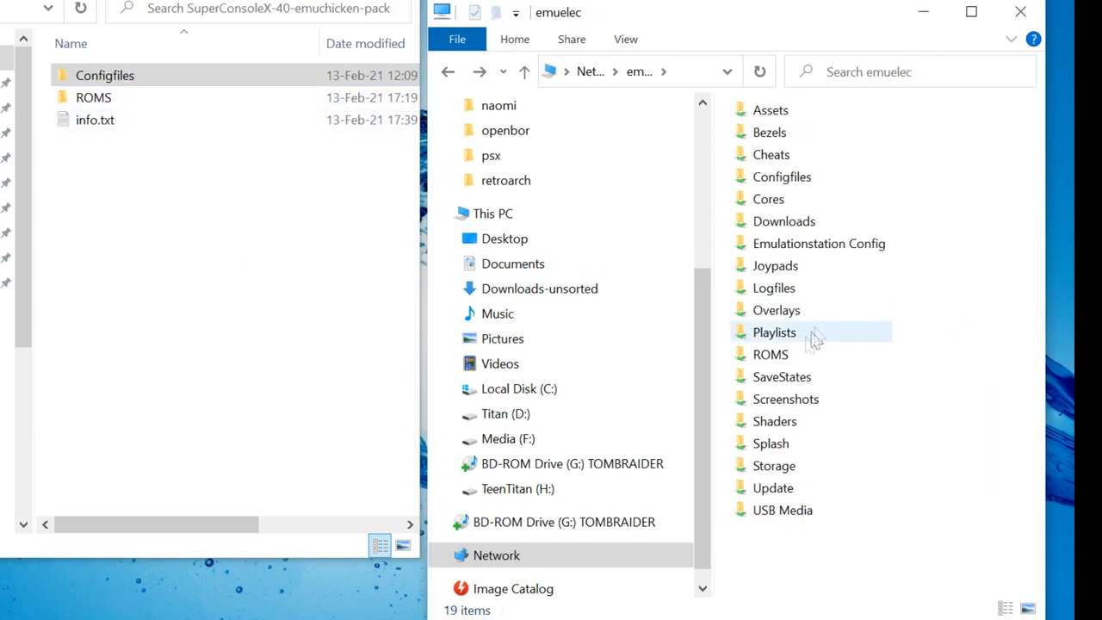
- Copy the bios and naomi folders into the console's ROMS, replacing existing files
{"action": "double_click", "coordinate": [772, 354]}
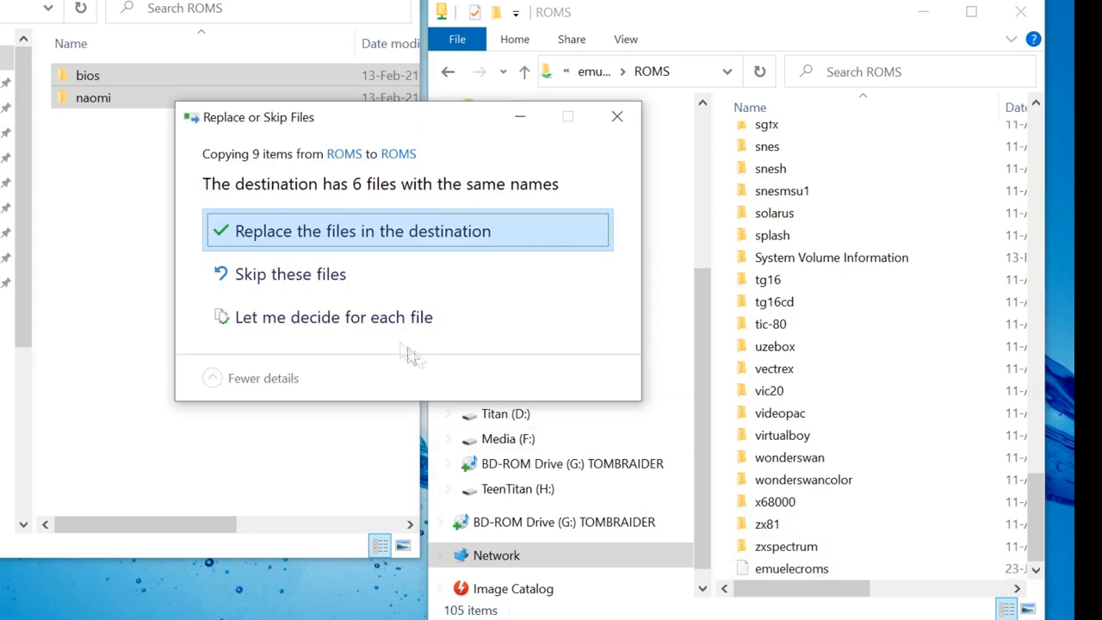
{"action": "left_click", "coordinate": [361, 230]}
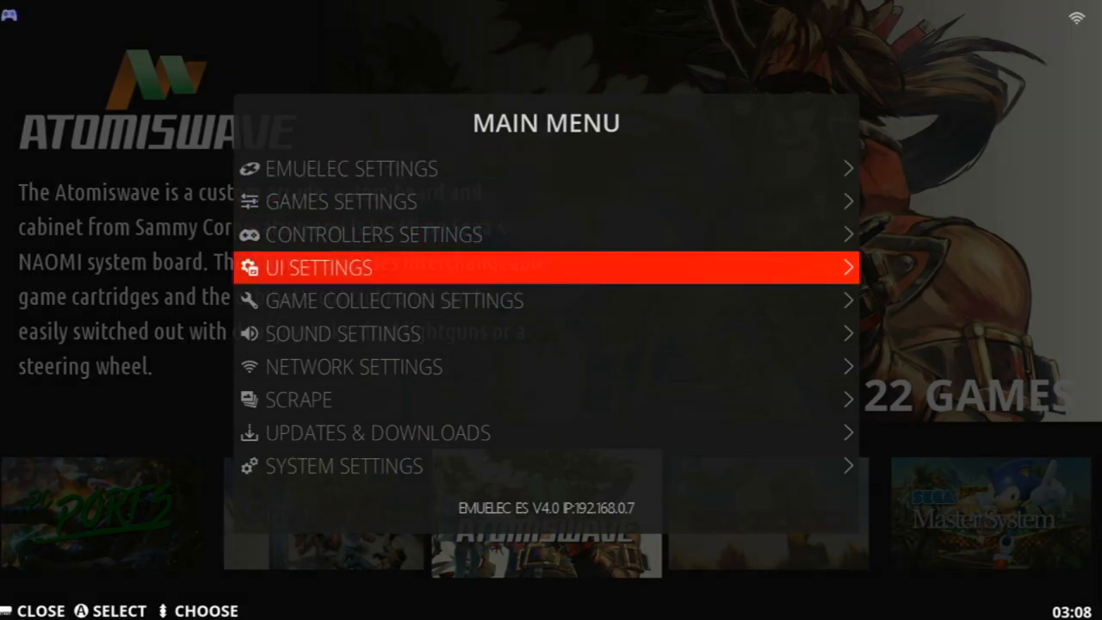
- Change the theme in UI Settings, then start RetroArch from the Quit menu
{"action": "left_click", "coordinate": [313, 267]}
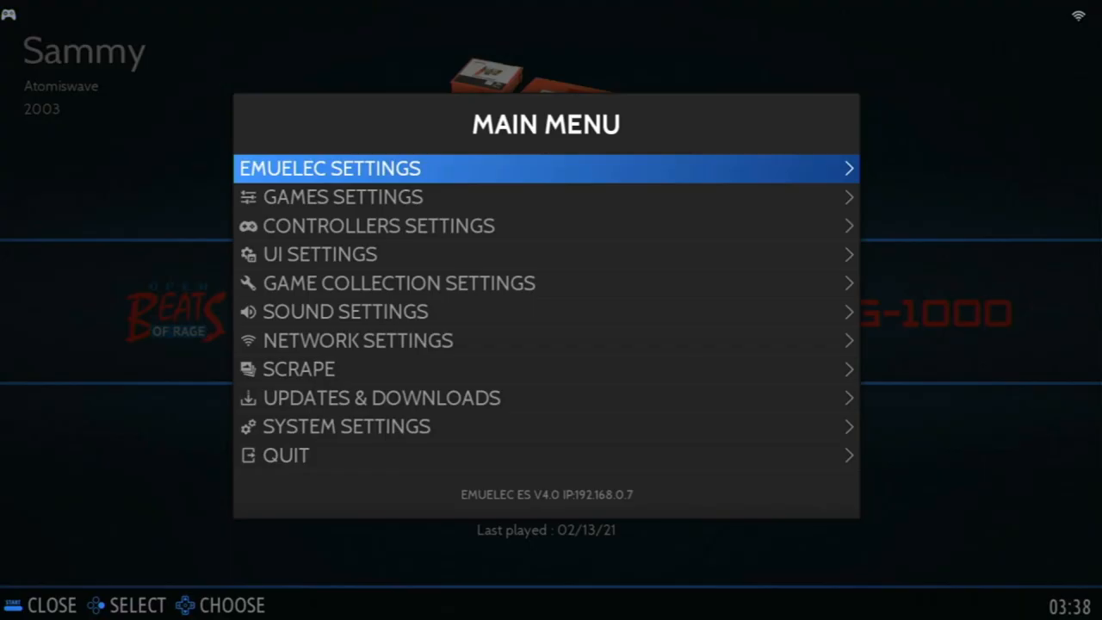
{"action": "left_click", "coordinate": [287, 456]}
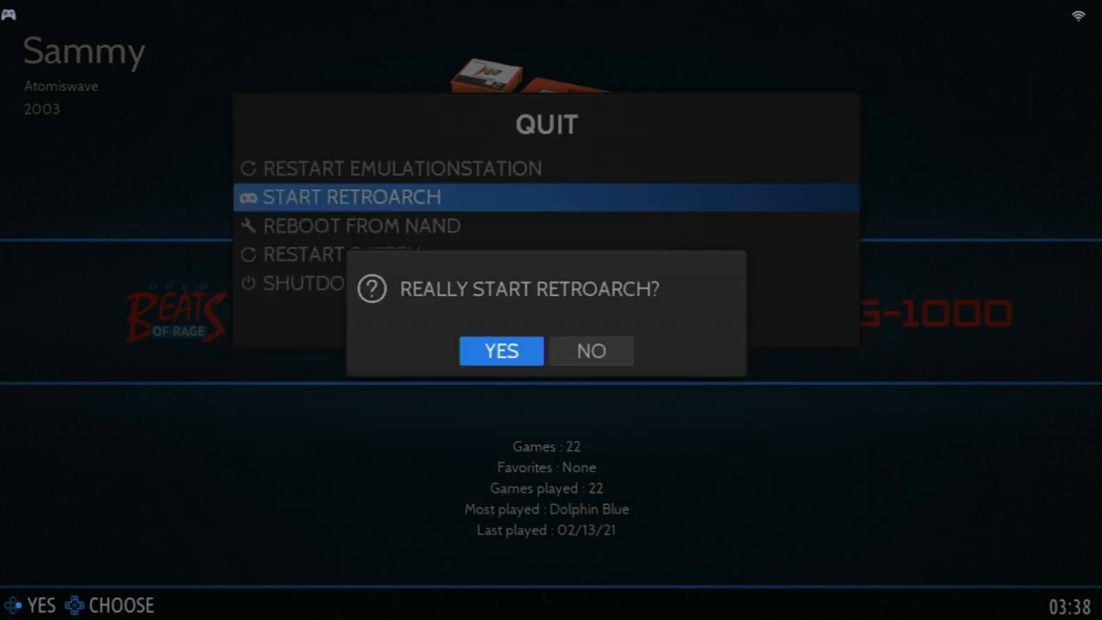
{"action": "left_click", "coordinate": [501, 351]}
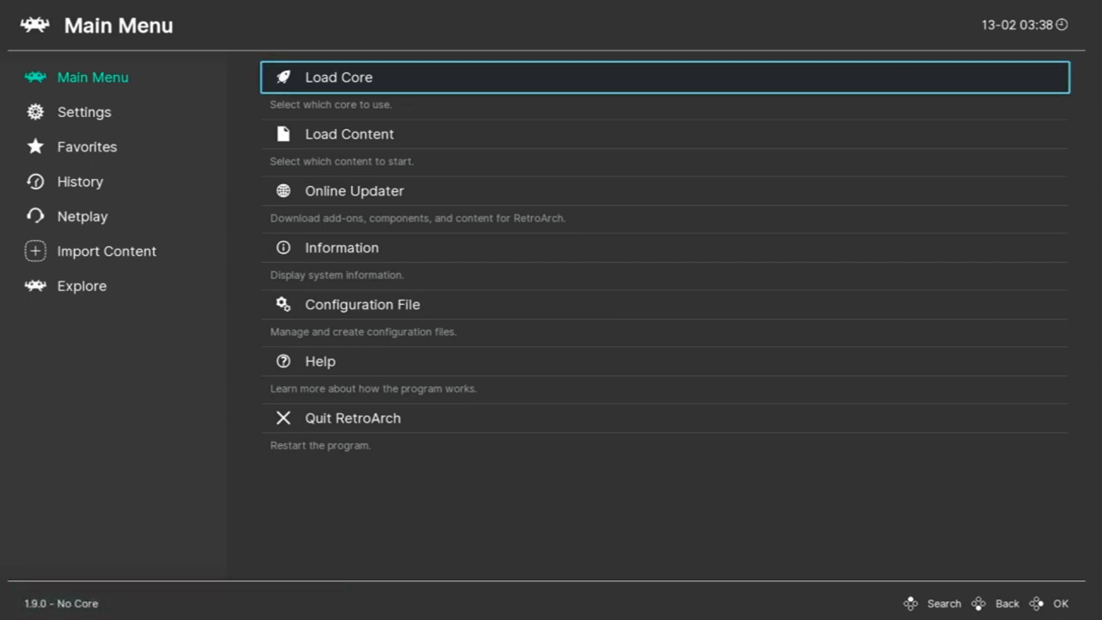
- Manually scan /storage/roms/atomiswave with the Flycast default core into an atomiswave playlist
{"action": "left_click", "coordinate": [83, 216]}
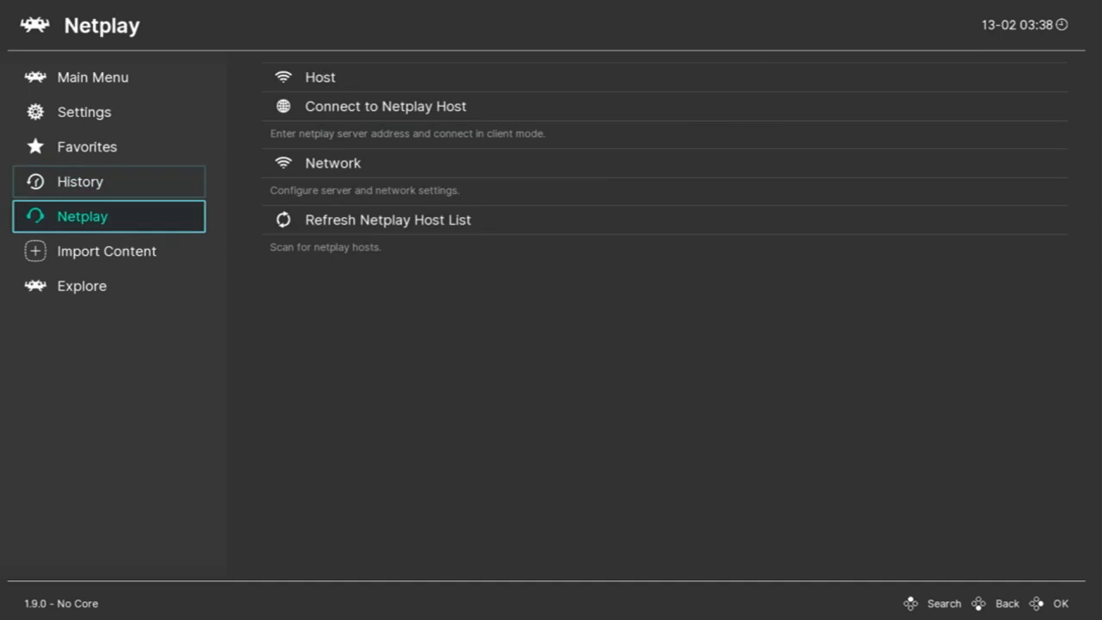
{"action": "left_click", "coordinate": [107, 250]}
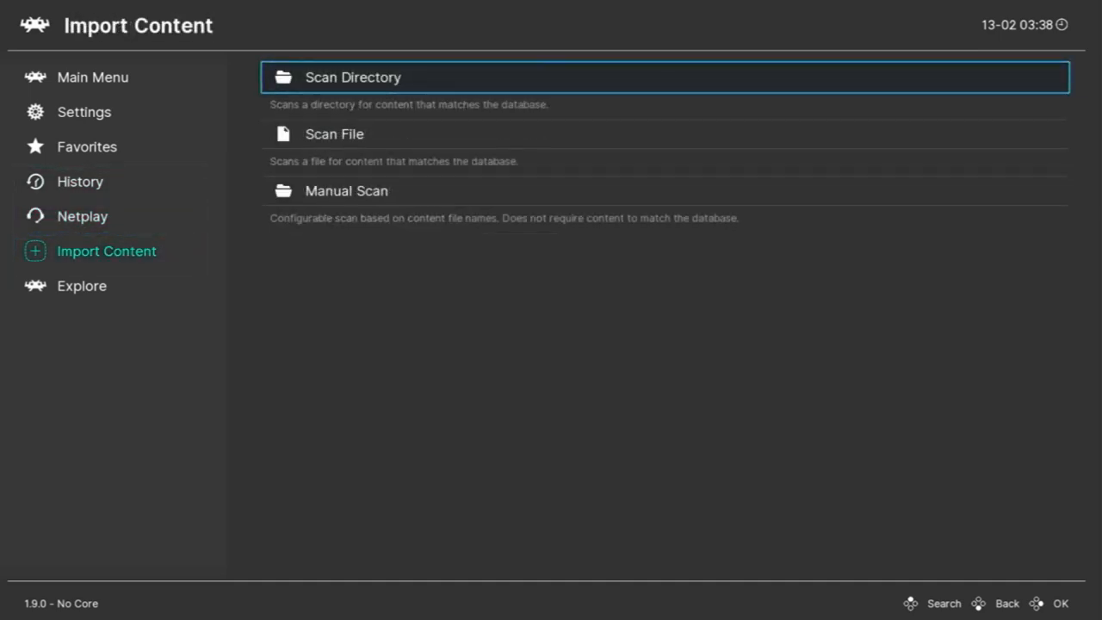
{"action": "key", "text": "down"}
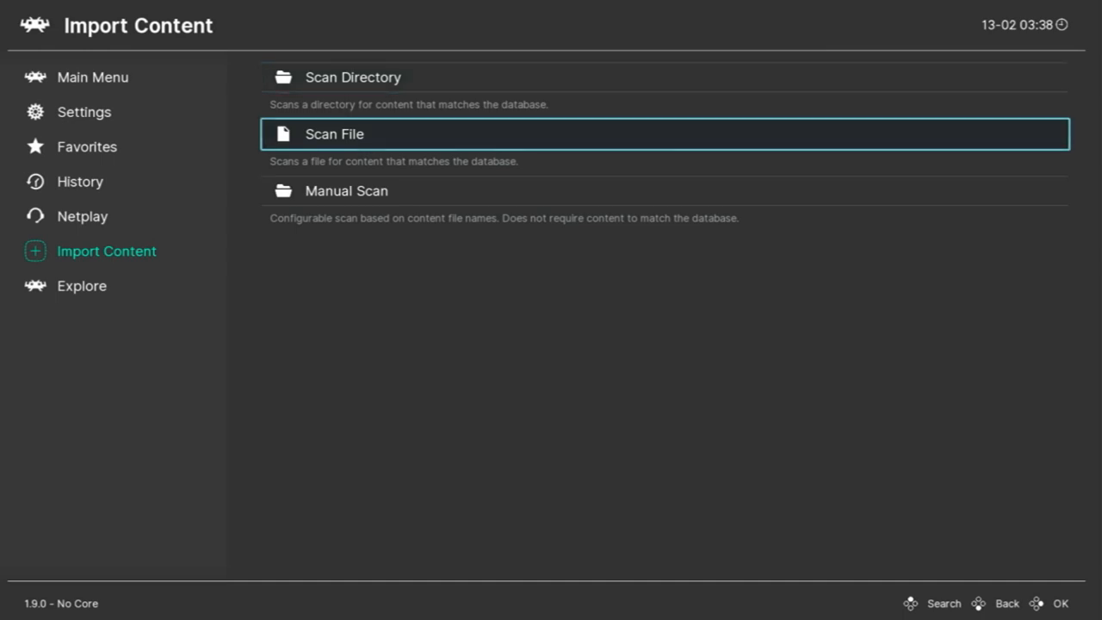
{"action": "left_click", "coordinate": [335, 134]}
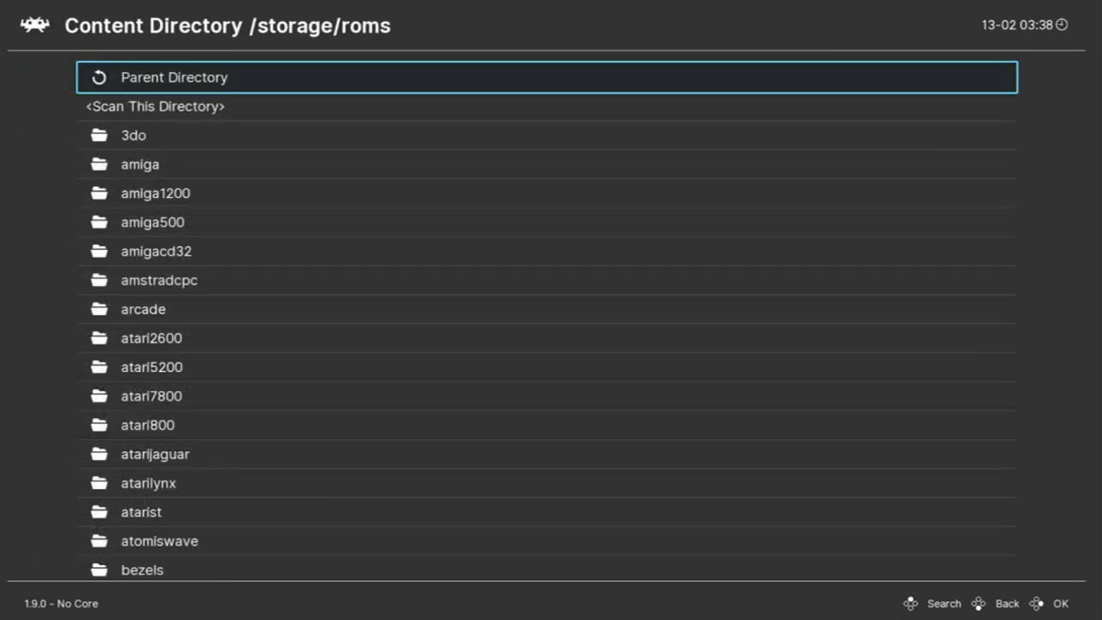
{"action": "key", "text": "down"}
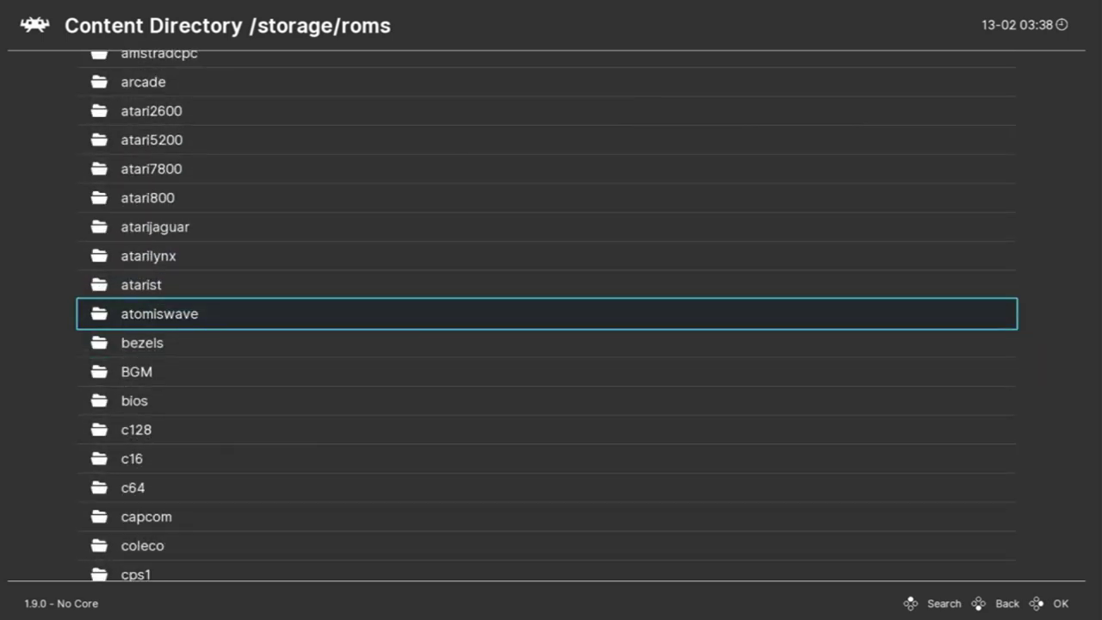
{"action": "left_click", "coordinate": [159, 314]}
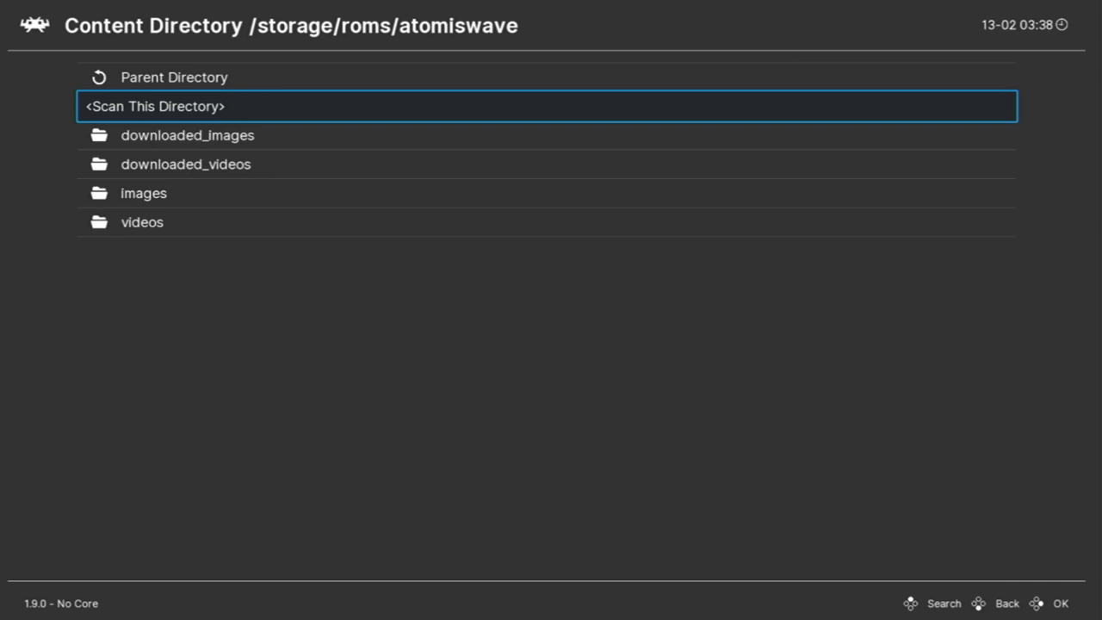
{"action": "left_click", "coordinate": [154, 106]}
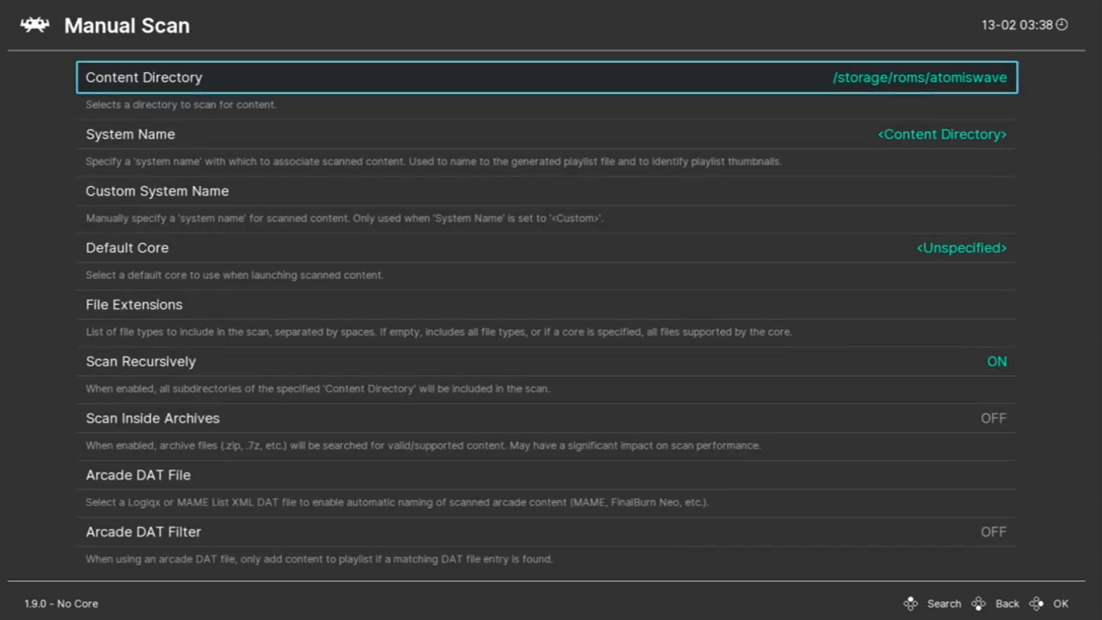
{"action": "key", "text": "Down"}
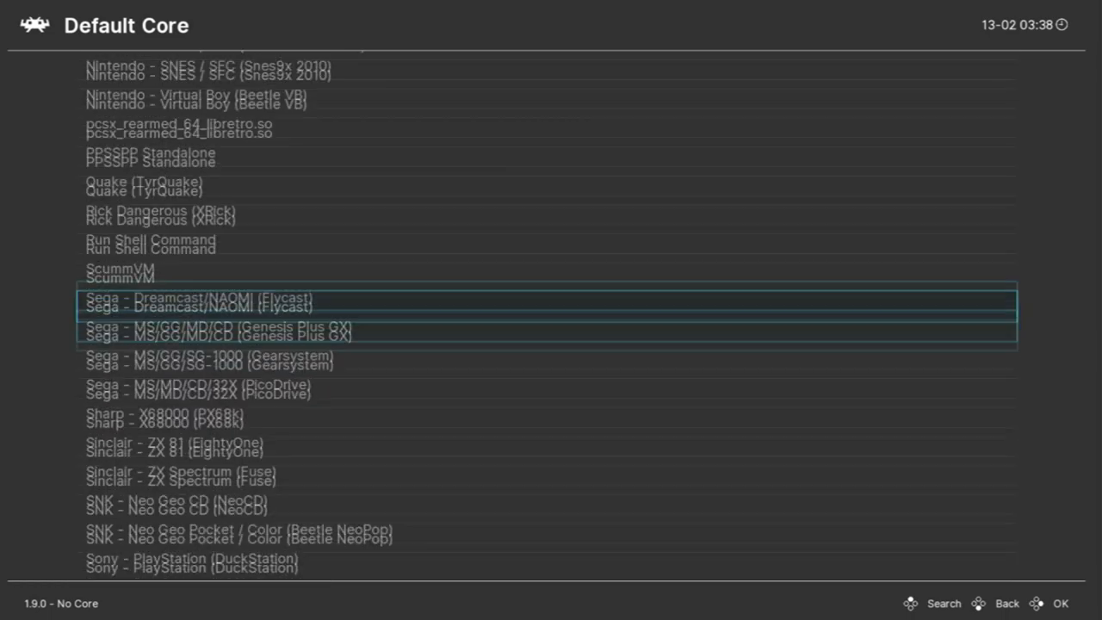
{"action": "left_click", "coordinate": [203, 302]}
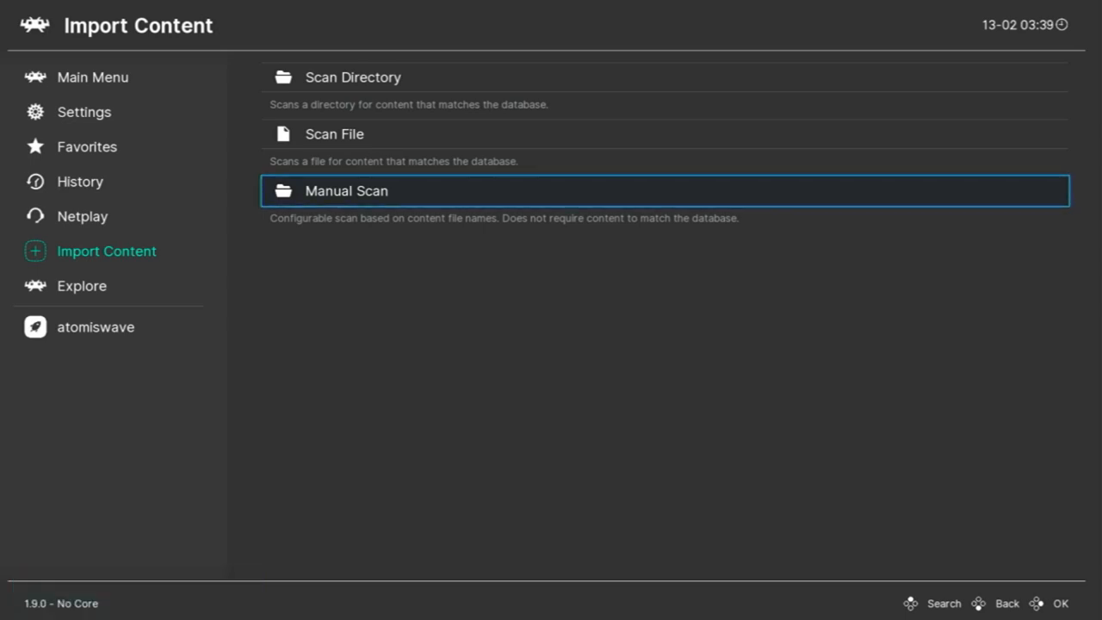
- Manually scan /storage/roms/naomi with the Flycast core into a naomi playlist
{"action": "left_click", "coordinate": [348, 191]}
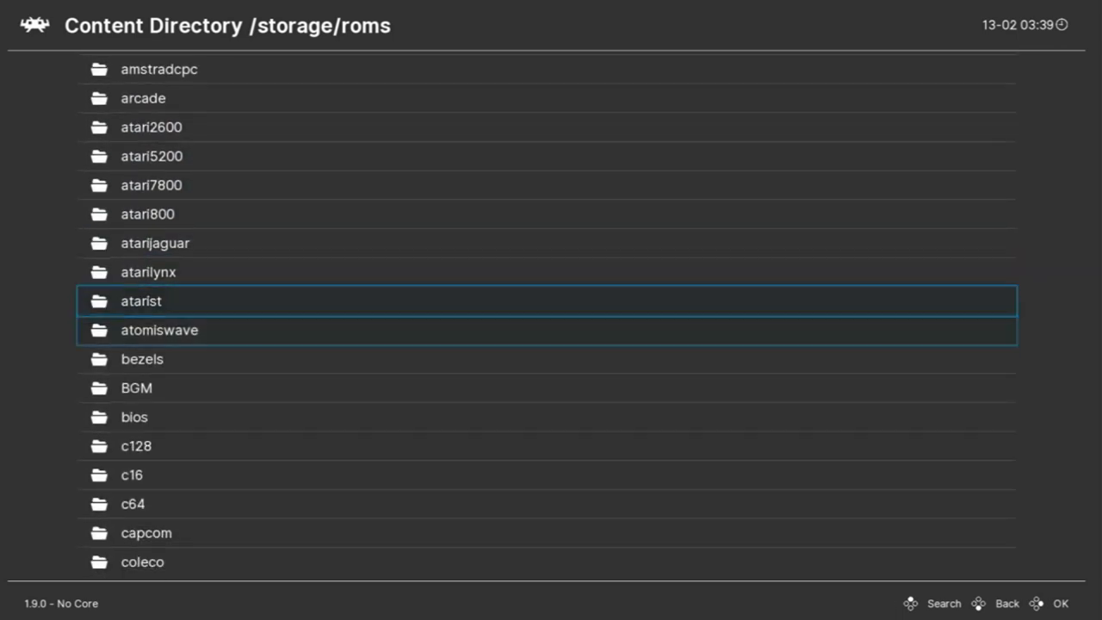
{"action": "scroll", "scroll_direction": "down", "scroll_amount": 3}
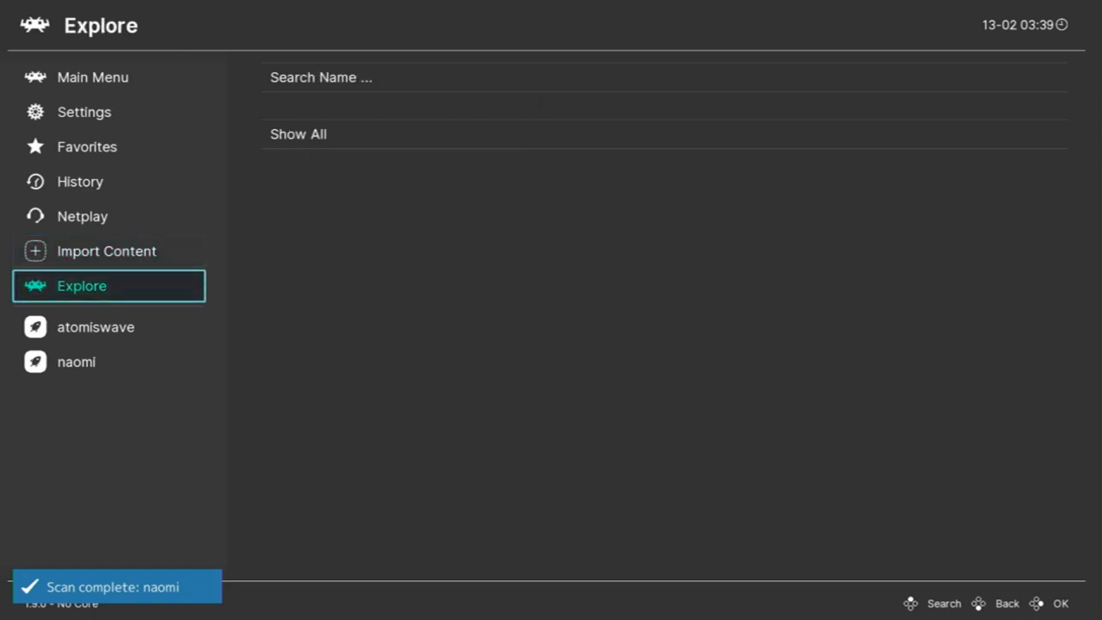
- Run cvs2 (Capcom vs. SNK 2) from the naomi playlist
{"action": "left_click", "coordinate": [76, 362]}
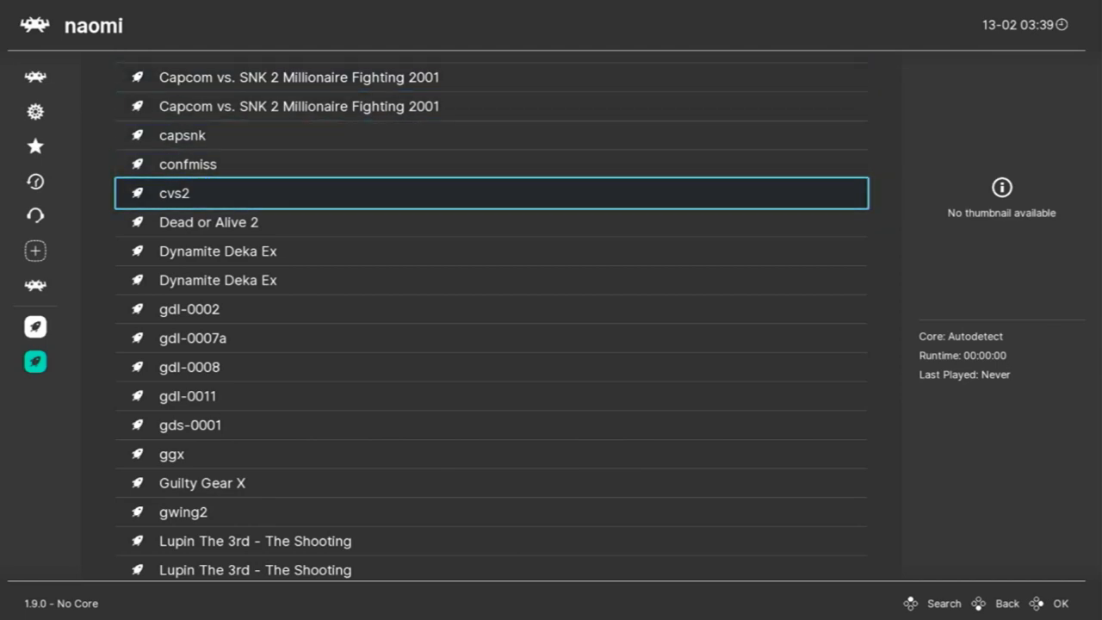
{"action": "left_click", "coordinate": [175, 193]}
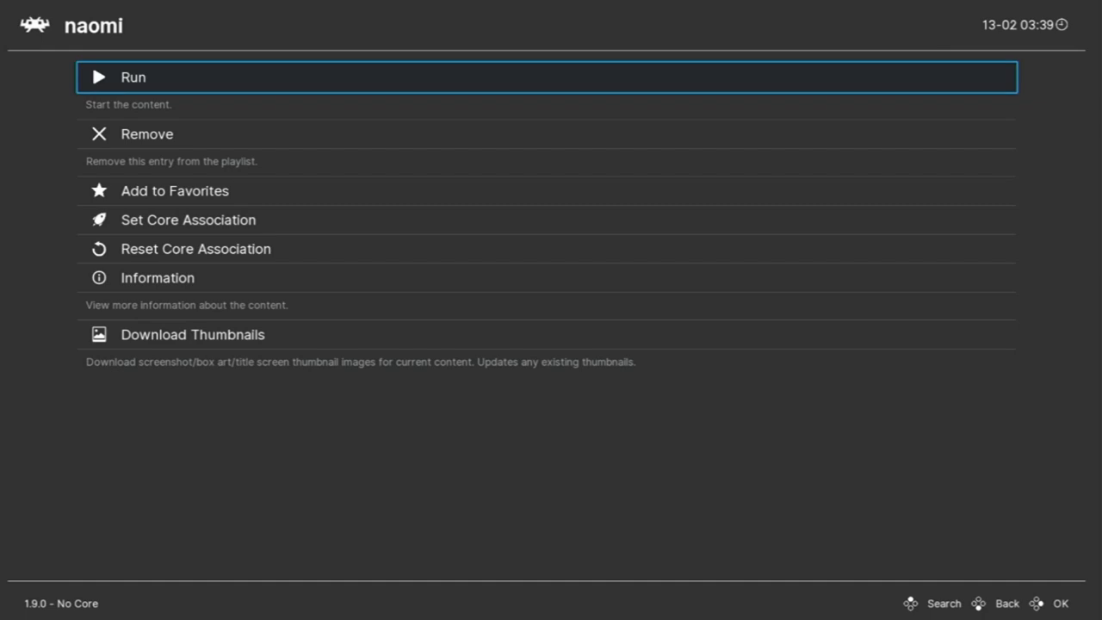
{"action": "left_click", "coordinate": [133, 77]}
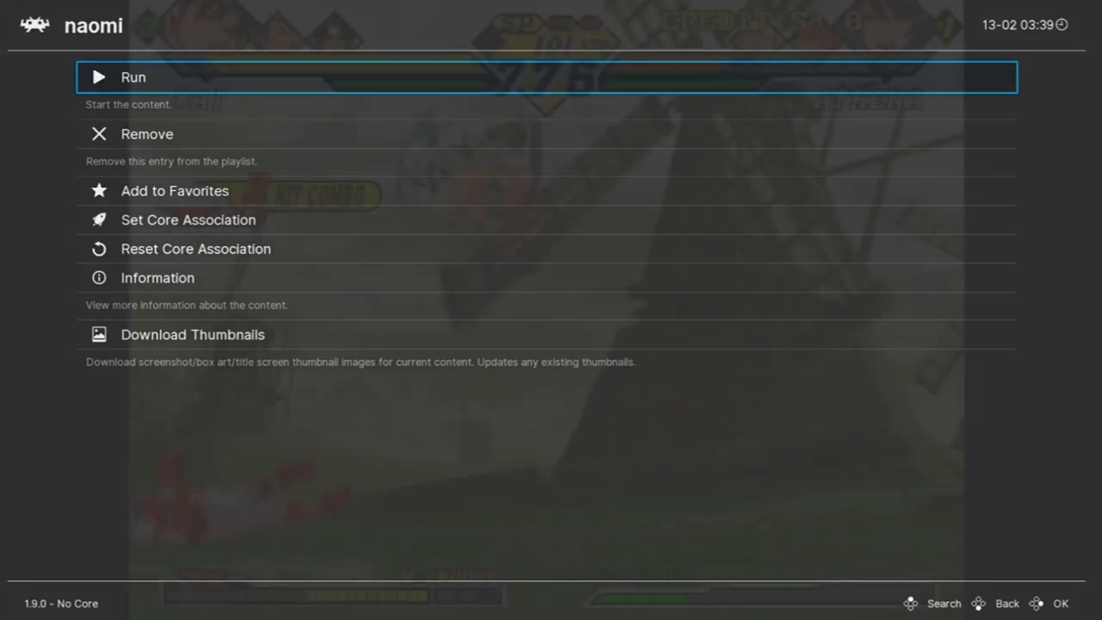
{"action": "left_click", "coordinate": [132, 77]}
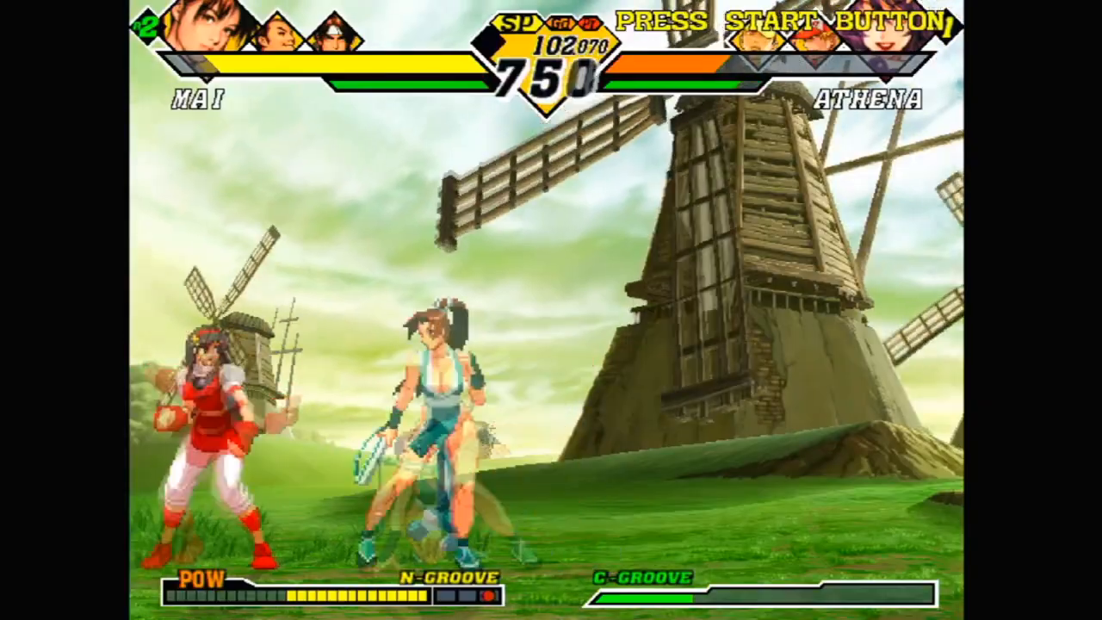